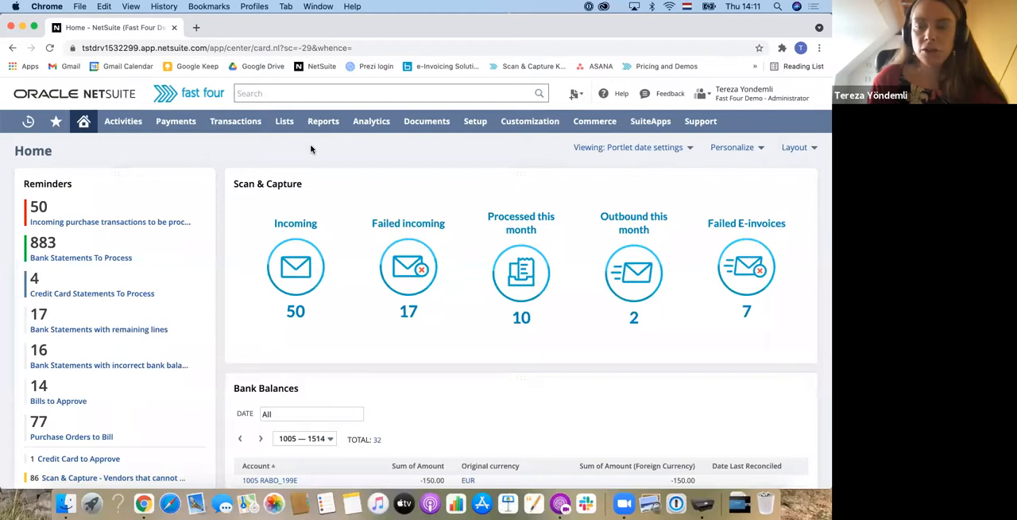
{"action": "mouse_move", "coordinate": [395, 169]}
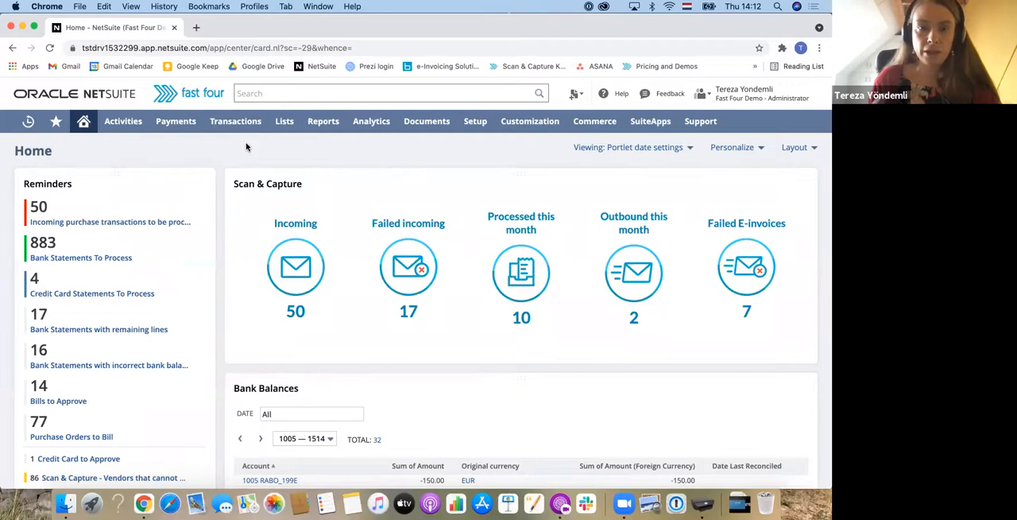
Show the Lists > Accounting submenu over the home dashboard.
{"action": "left_click", "coordinate": [284, 120]}
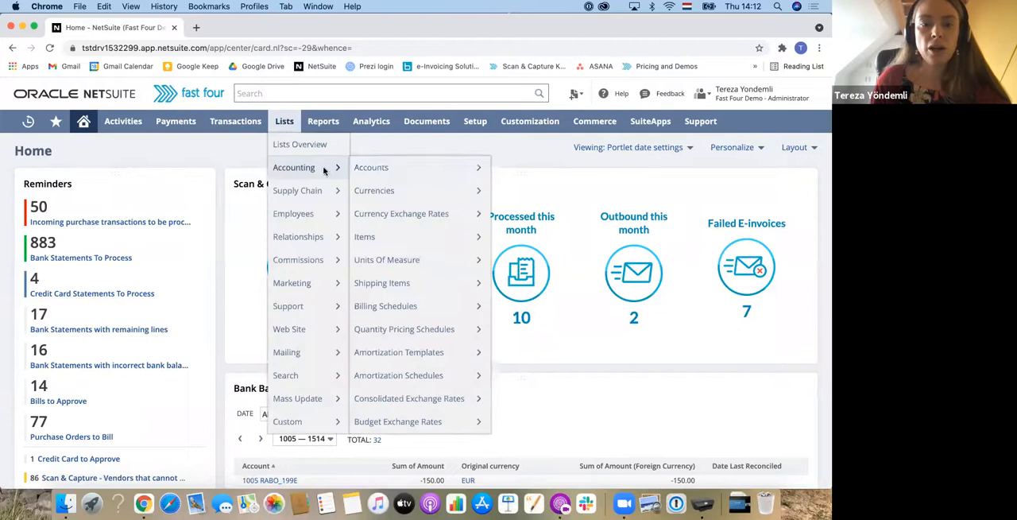
Open the Chart of Accounts and scroll toward the Clearing Account (balance -395,732.03).
{"action": "left_click", "coordinate": [371, 167]}
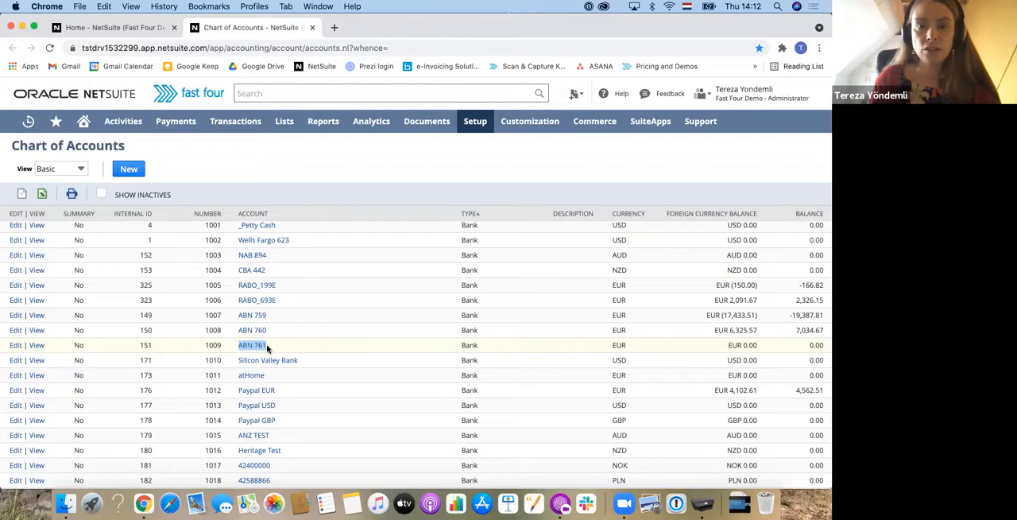
{"action": "scroll", "scroll_direction": "down", "scroll_amount": 3}
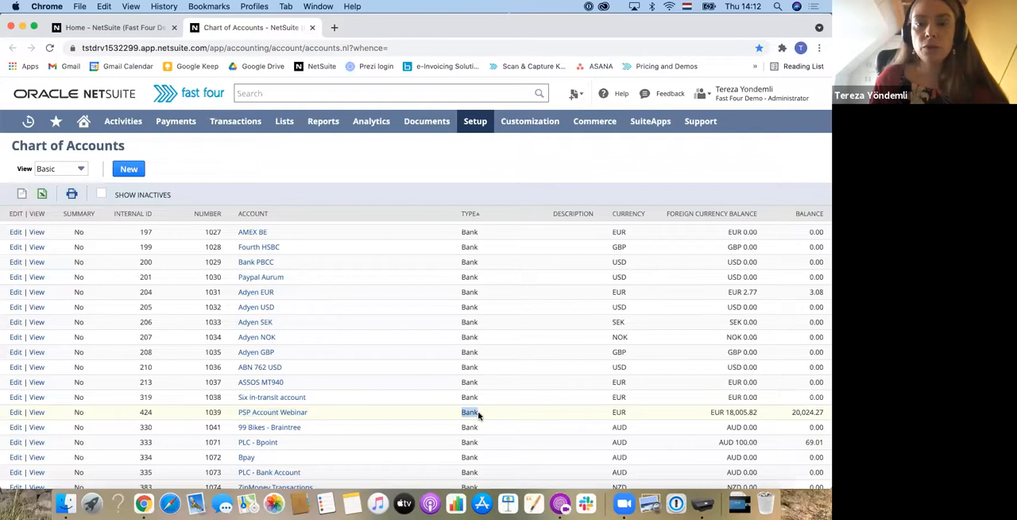
{"action": "mouse_move", "coordinate": [325, 413]}
{"action": "type", "text": "clearing"}
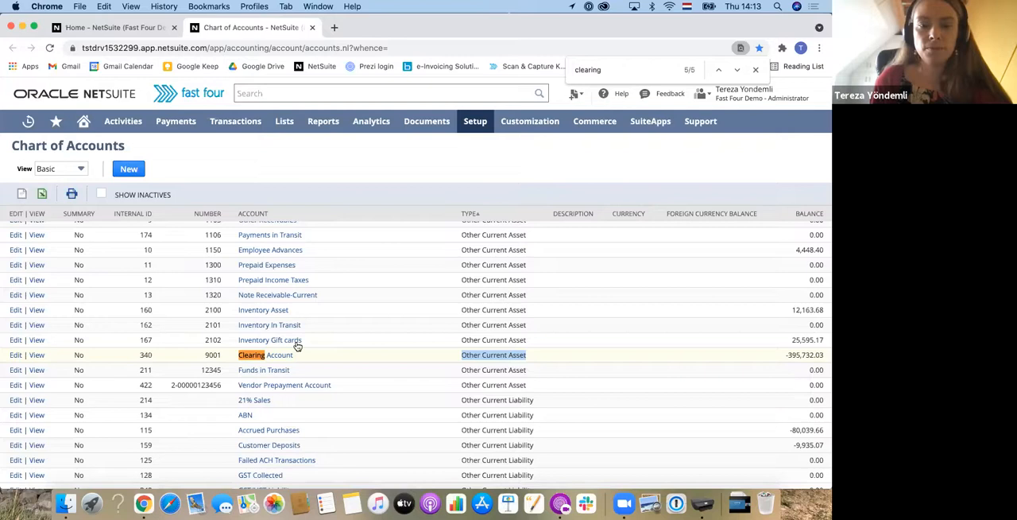
Open bank account configuration record 105 for 1039 PSP Account Webinar in edit mode.
{"action": "left_click", "coordinate": [475, 120]}
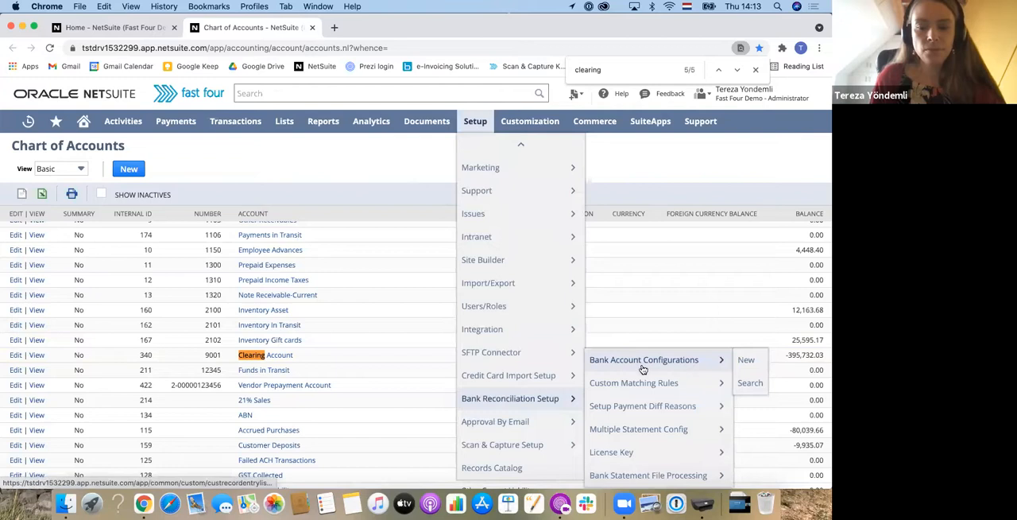
{"action": "left_click", "coordinate": [644, 359]}
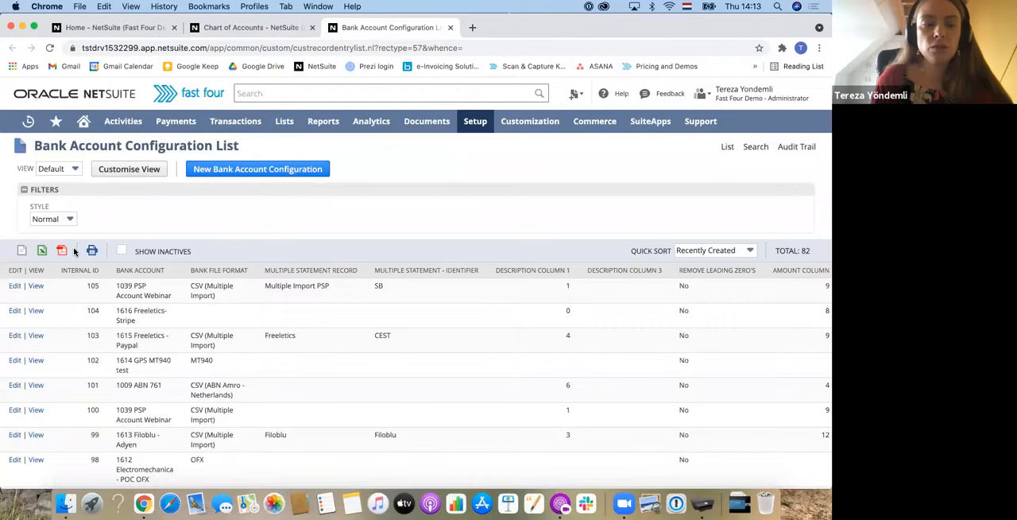
{"action": "left_click", "coordinate": [36, 286]}
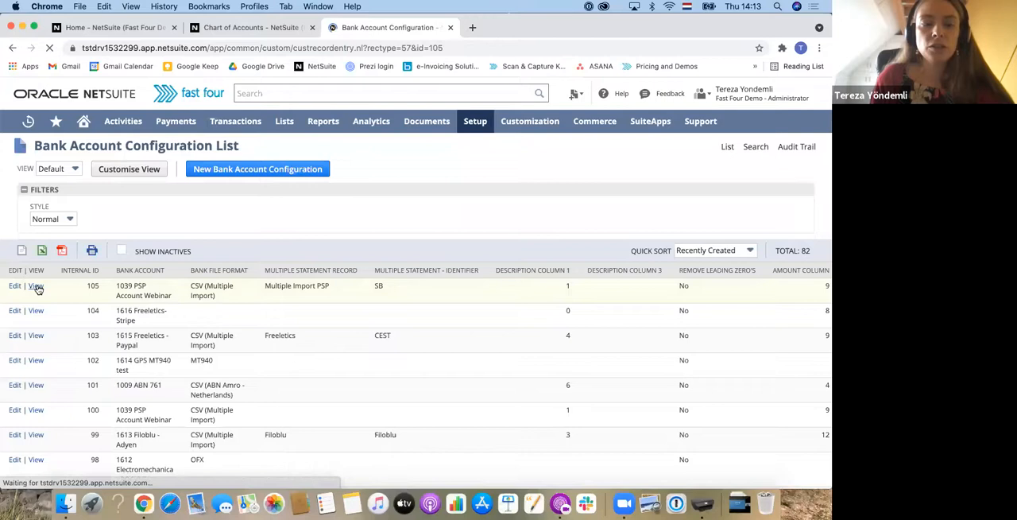
{"action": "left_click", "coordinate": [35, 286]}
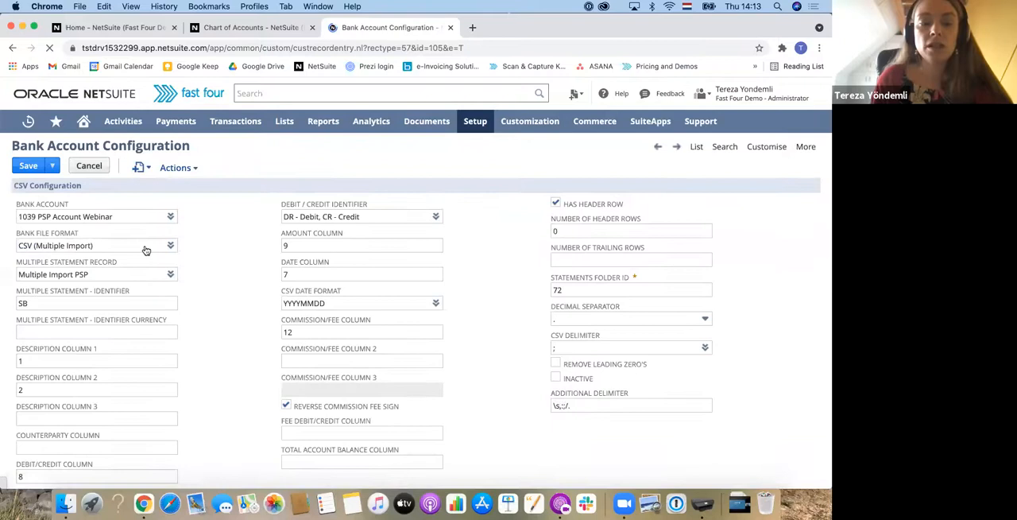
Review the Bank File Format options and the configuration's CSV import settings.
{"action": "left_click", "coordinate": [169, 245]}
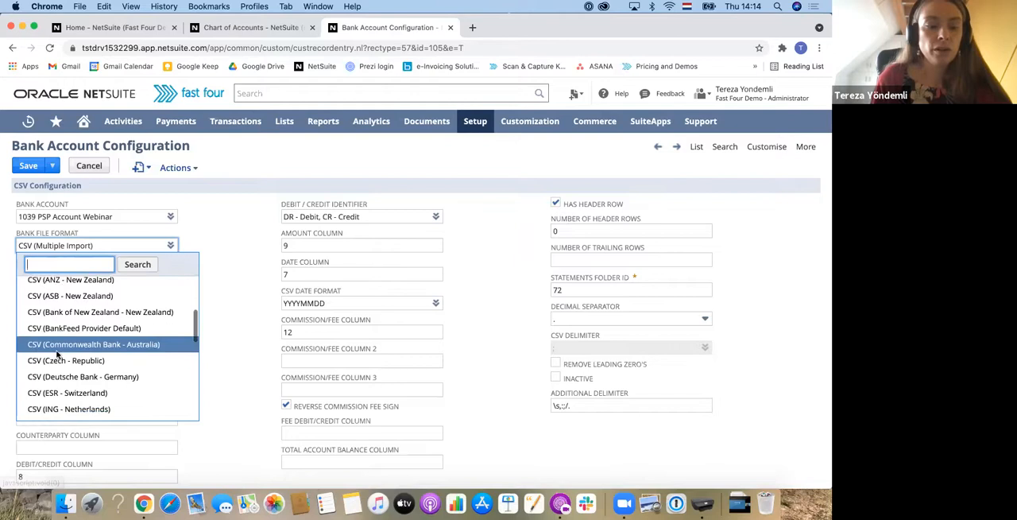
{"action": "scroll", "scroll_direction": "down", "scroll_amount": 3}
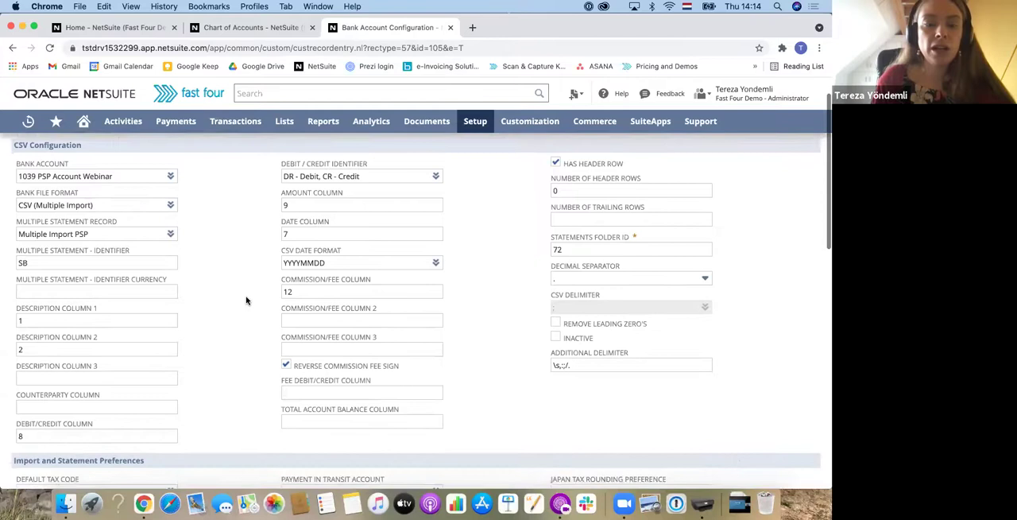
{"action": "scroll", "scroll_direction": "down", "scroll_amount": 3}
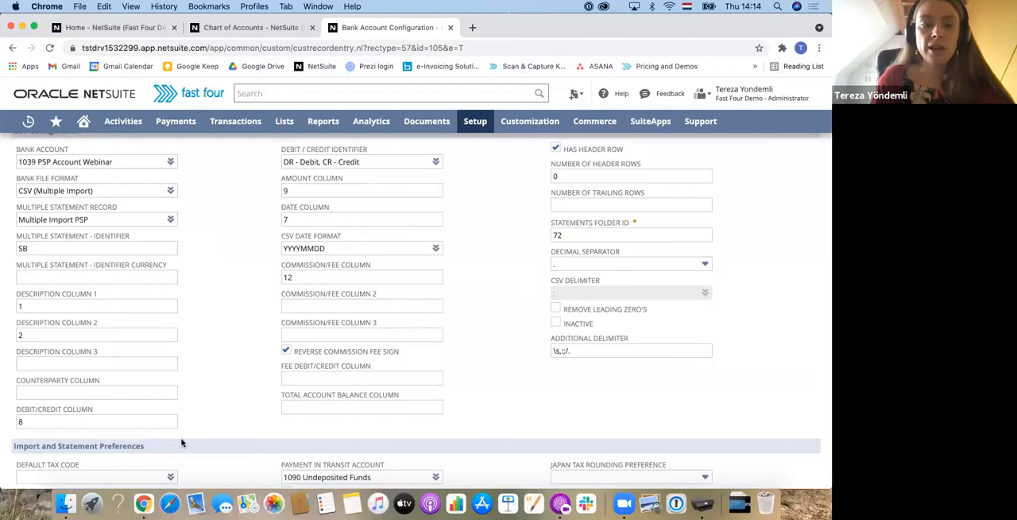
{"action": "mouse_move", "coordinate": [183, 327]}
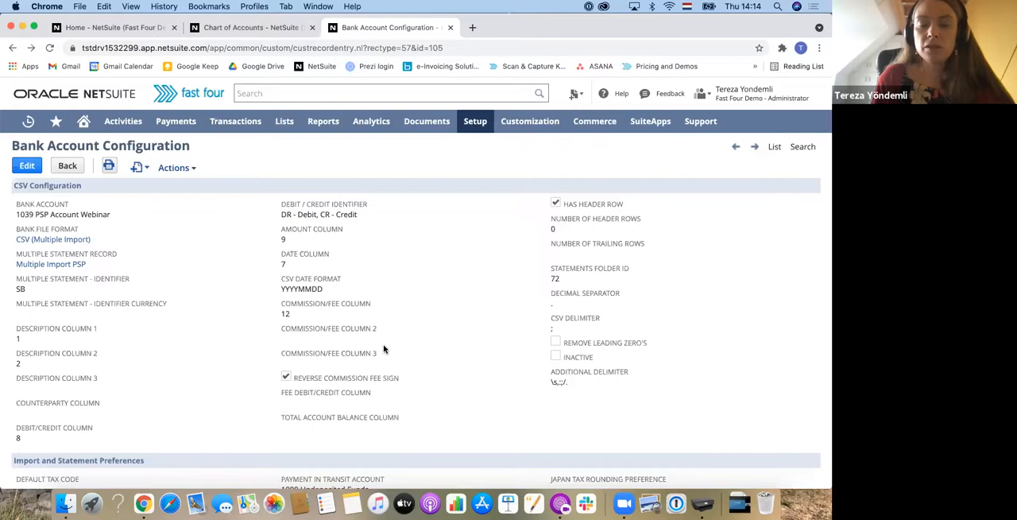
{"action": "mouse_move", "coordinate": [382, 360]}
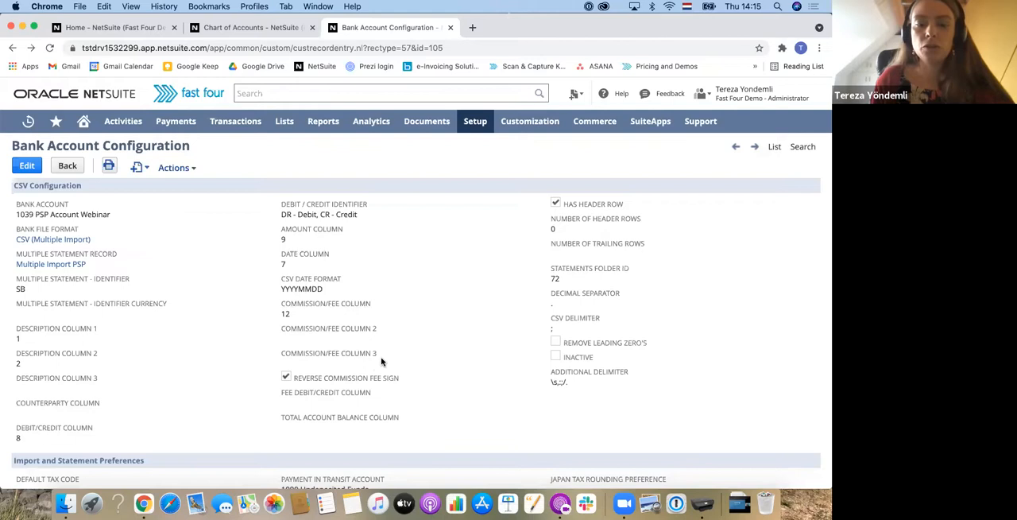
{"action": "scroll", "scroll_direction": "down", "scroll_amount": 3}
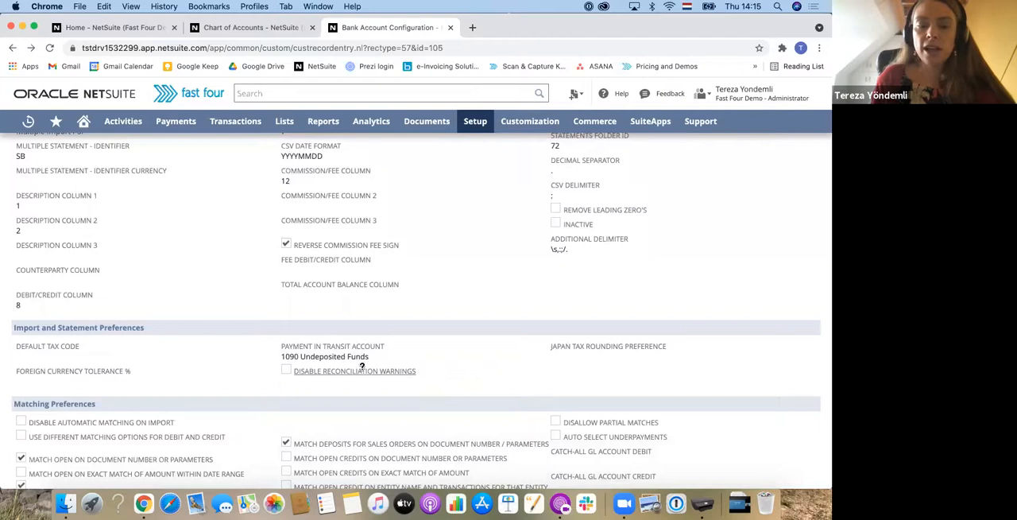
{"action": "mouse_move", "coordinate": [411, 360]}
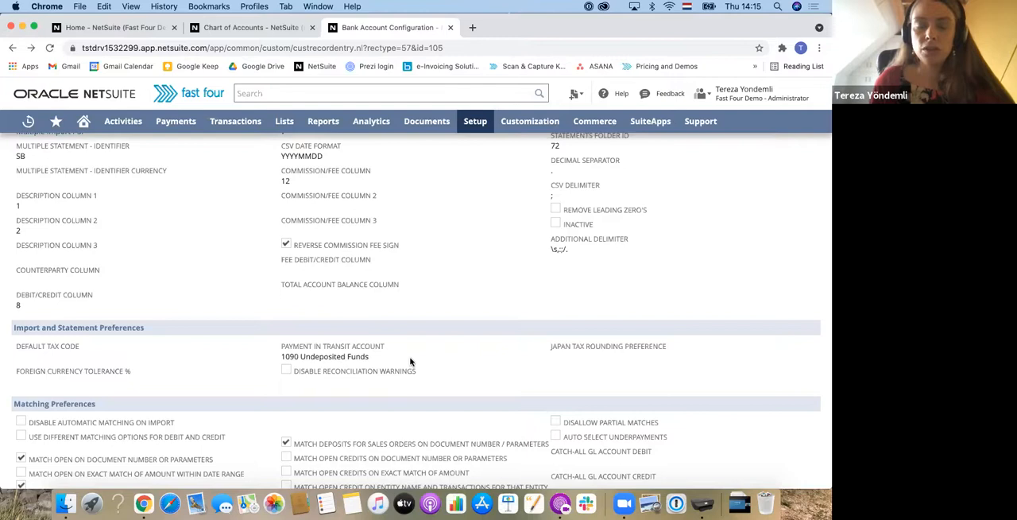
{"action": "scroll", "scroll_direction": "down", "scroll_amount": 3}
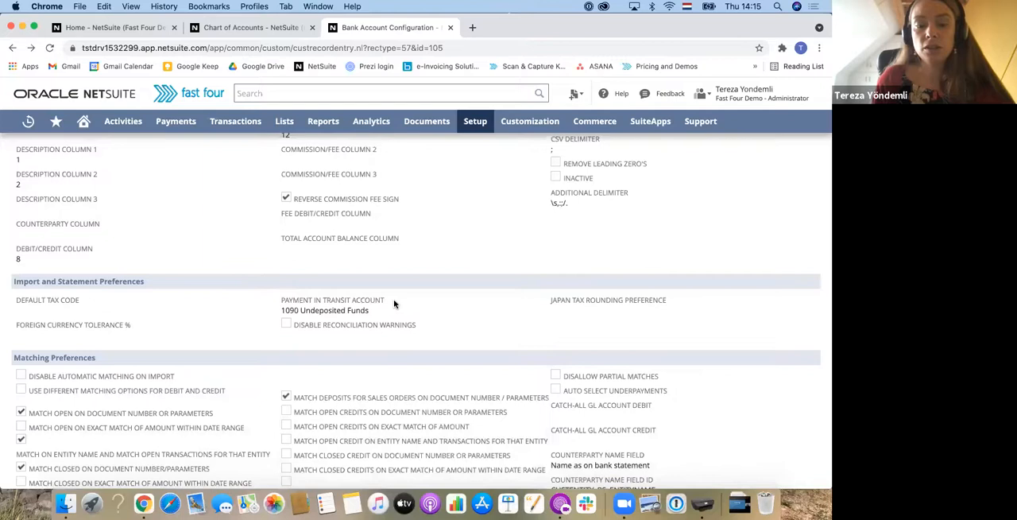
{"action": "mouse_move", "coordinate": [317, 290]}
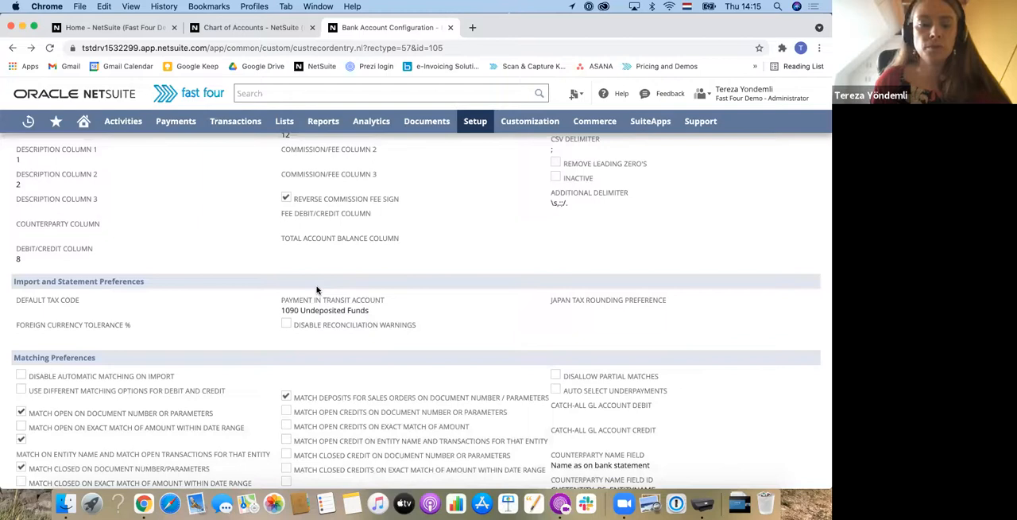
{"action": "scroll", "scroll_direction": "down", "scroll_amount": 3}
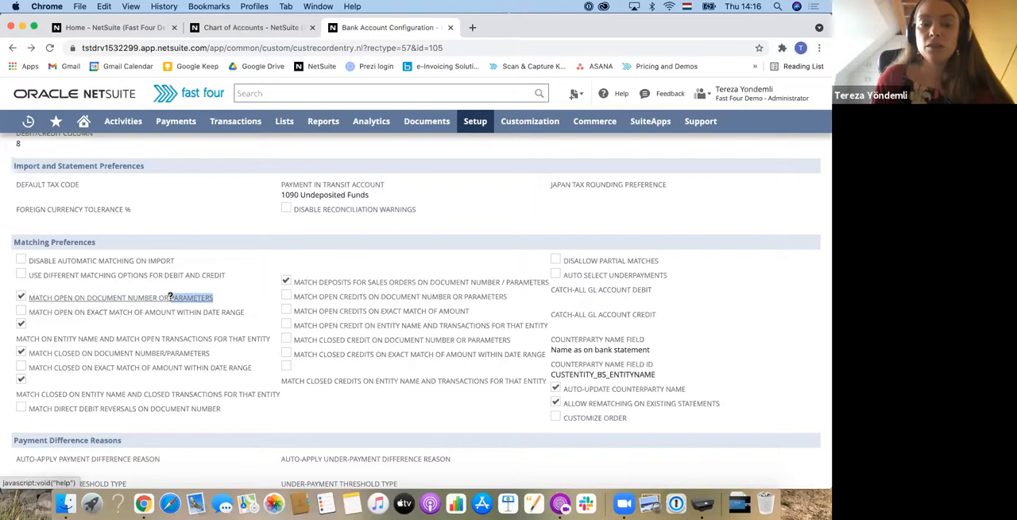
{"action": "scroll", "scroll_direction": "down", "scroll_amount": 3}
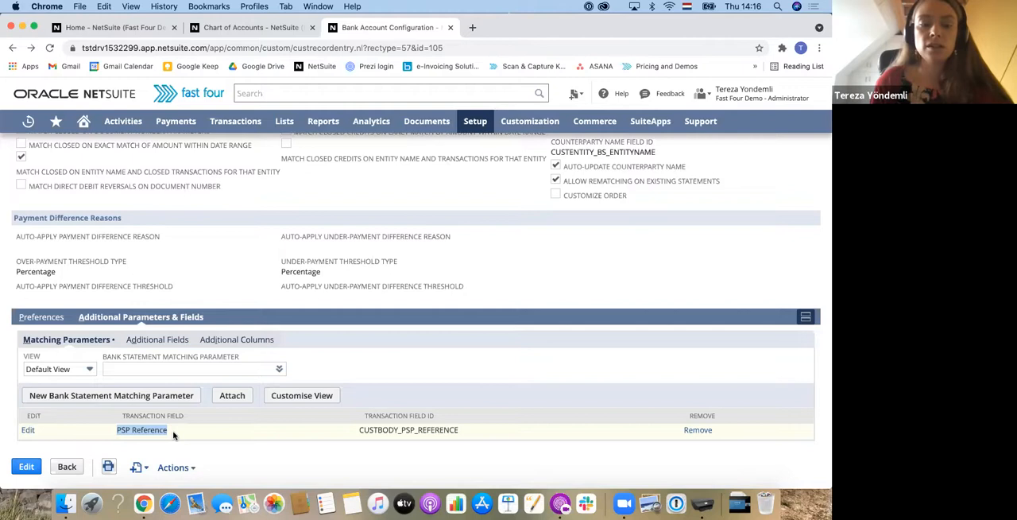
Run a global record search for 'ikea'.
{"action": "left_click", "coordinate": [390, 93]}
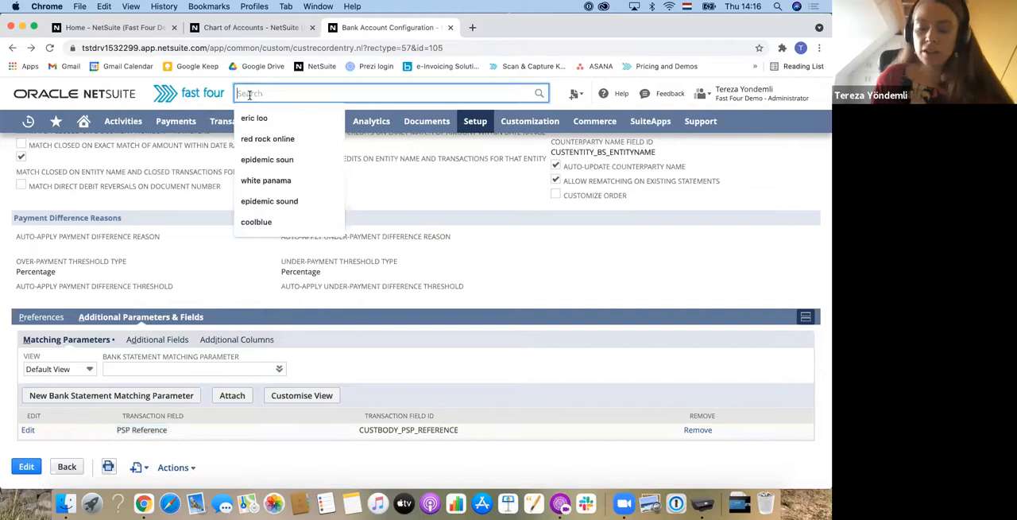
{"action": "type", "text": "ikea"}
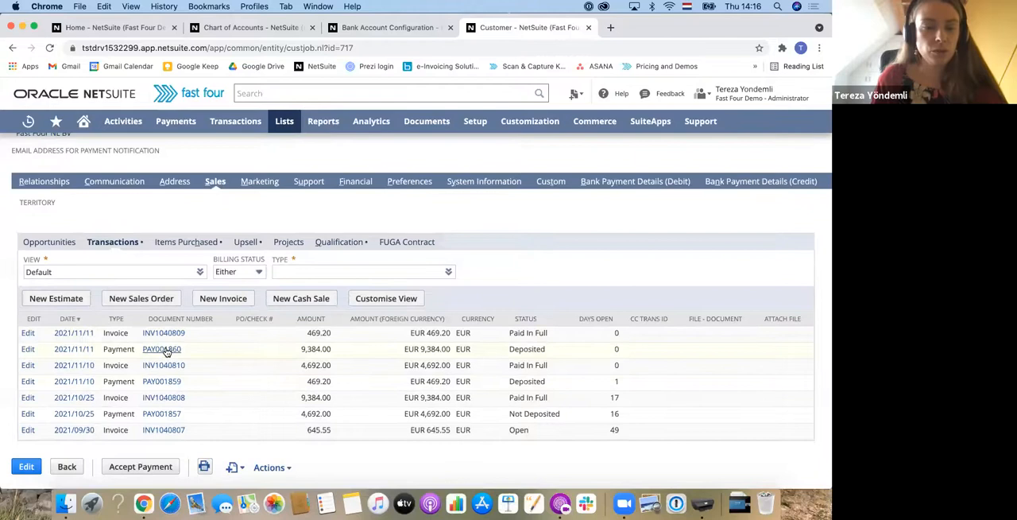
Open payment PAY001860 for 112 Ikea and select its PSP Reference value.
{"action": "left_click", "coordinate": [162, 349]}
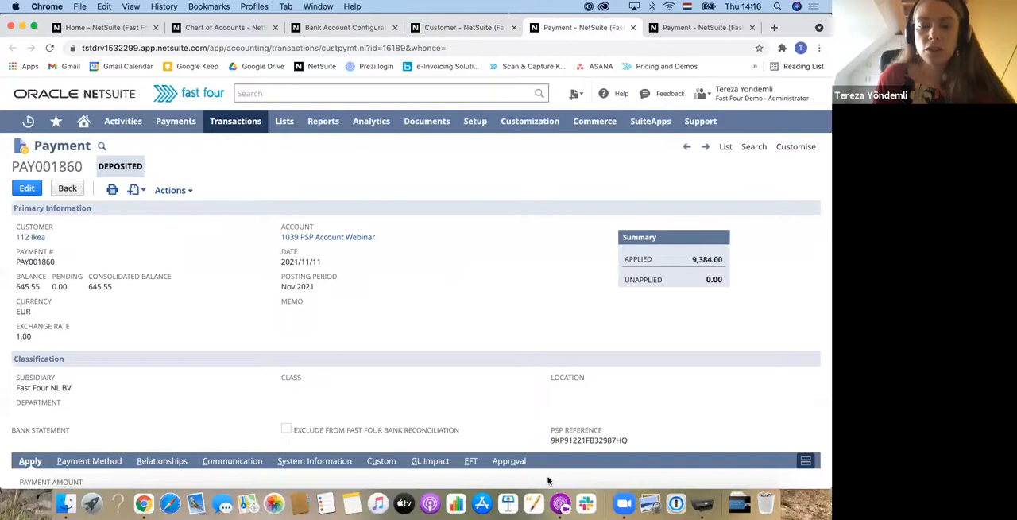
{"action": "double_click", "coordinate": [586, 440]}
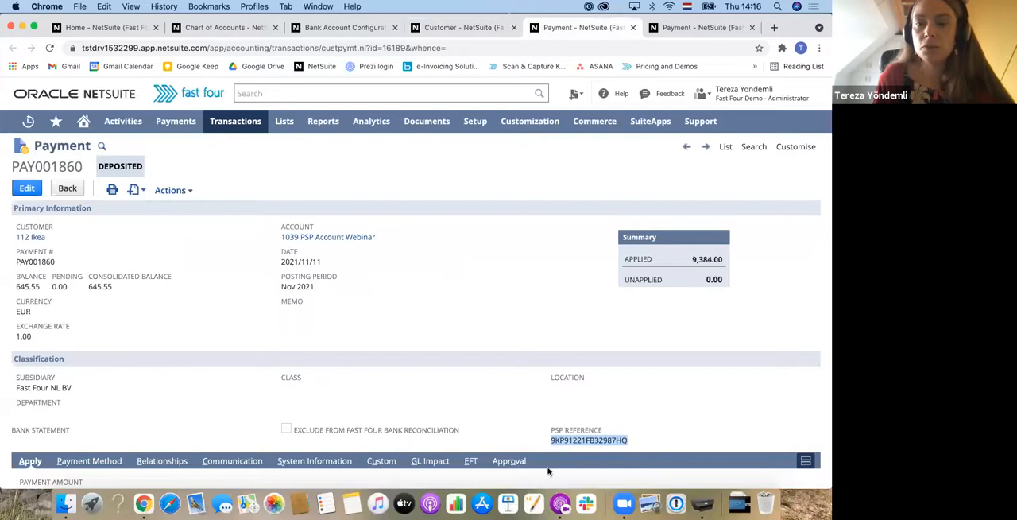
{"action": "mouse_move", "coordinate": [341, 345]}
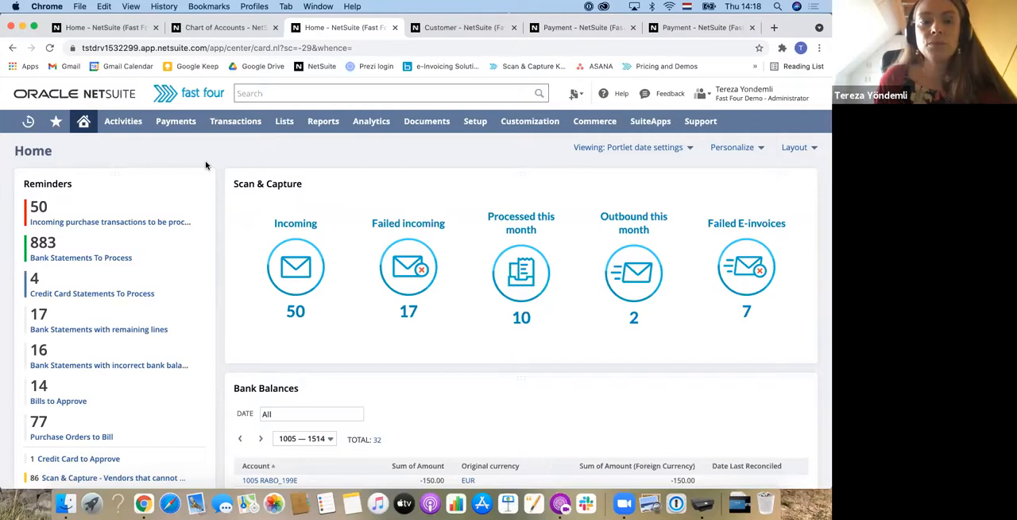
Choose the Multiple Import PSP record on the Import Statement page.
{"action": "left_click", "coordinate": [235, 120]}
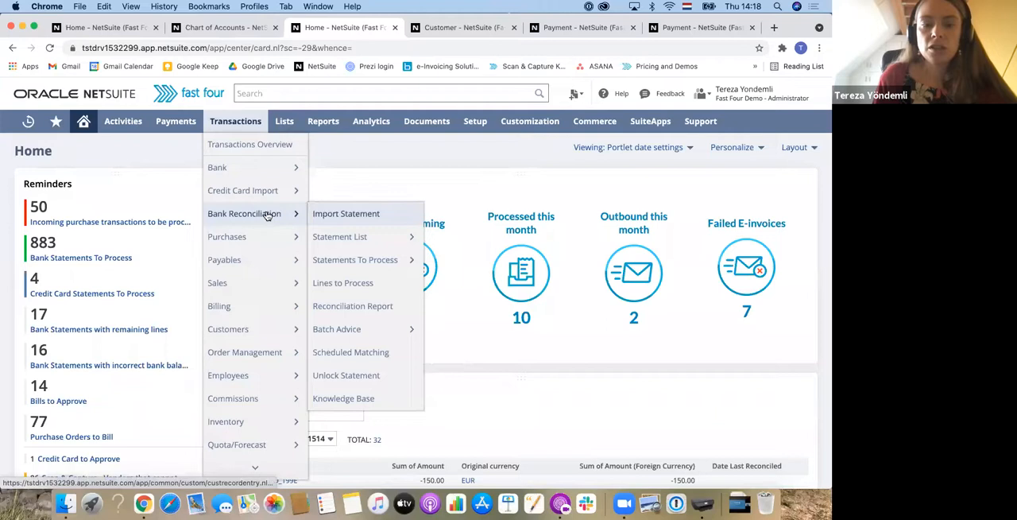
{"action": "left_click", "coordinate": [346, 213]}
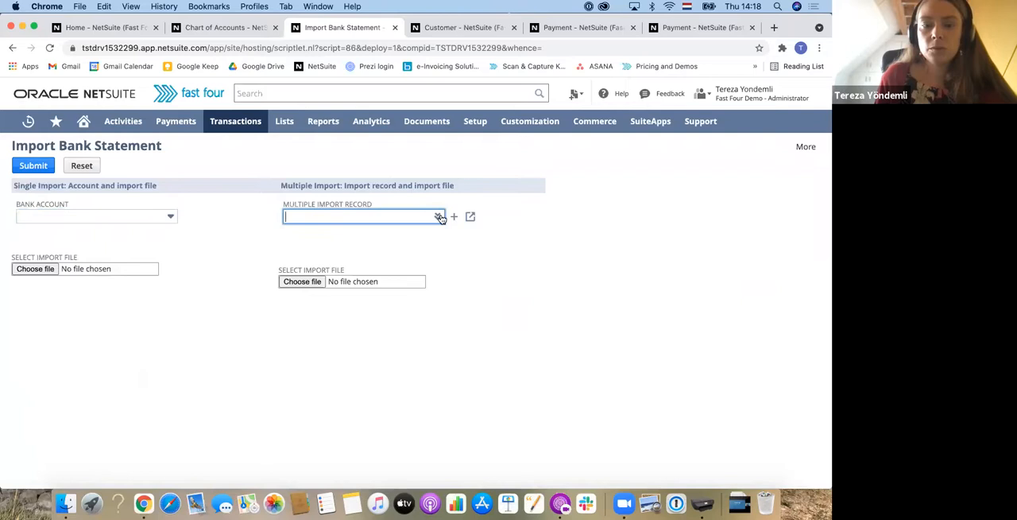
{"action": "left_click", "coordinate": [438, 216]}
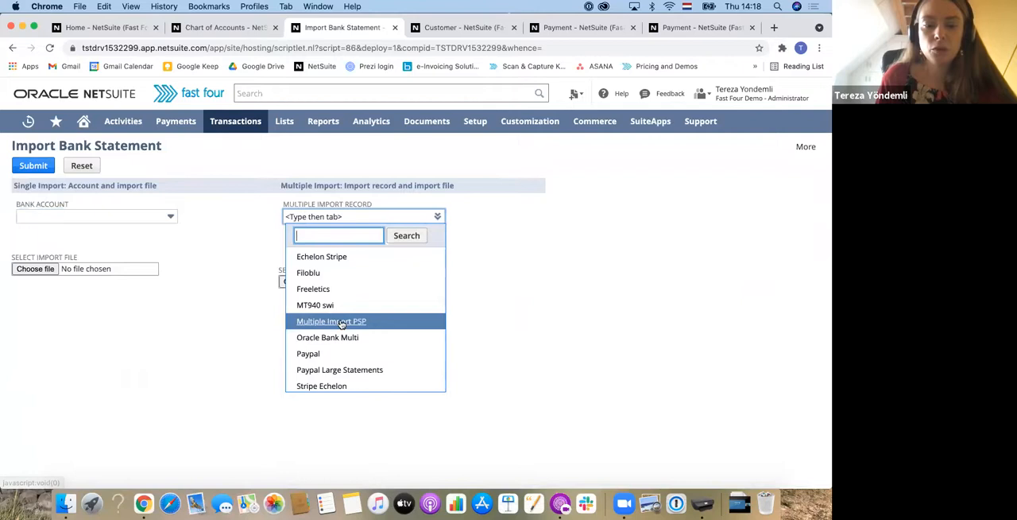
{"action": "left_click", "coordinate": [332, 321]}
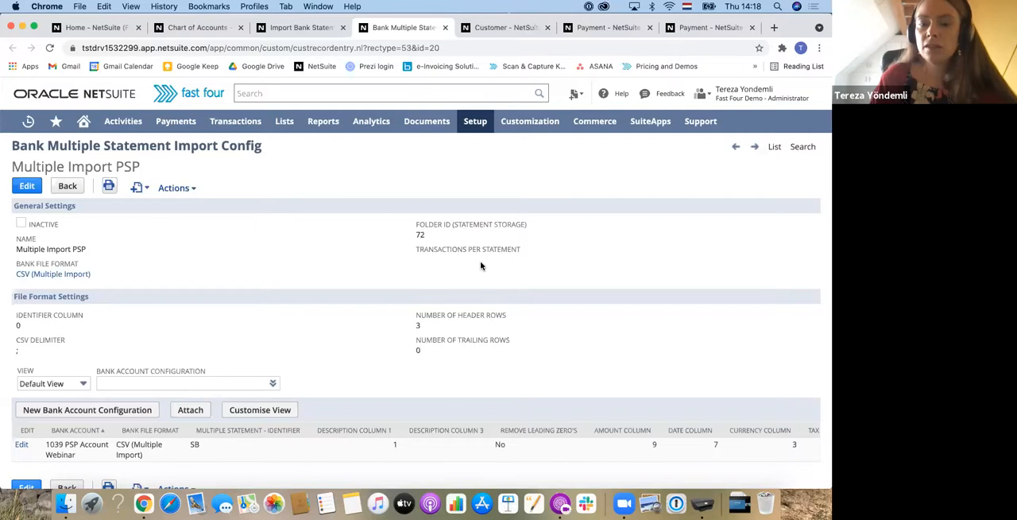
{"action": "mouse_move", "coordinate": [529, 264]}
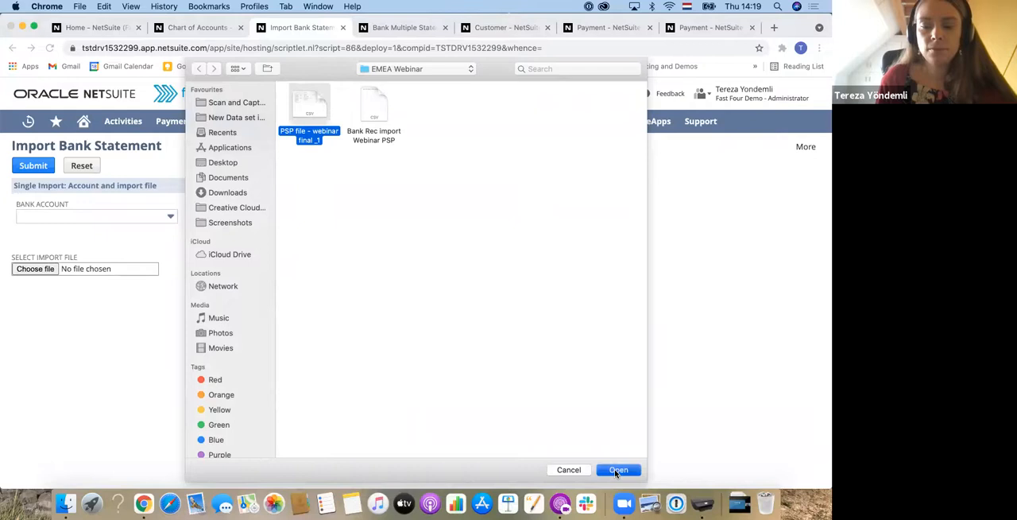
Import the PSP webinar CSV file to create the 1039 PSP Account Webinar statement.
{"action": "left_click", "coordinate": [619, 469]}
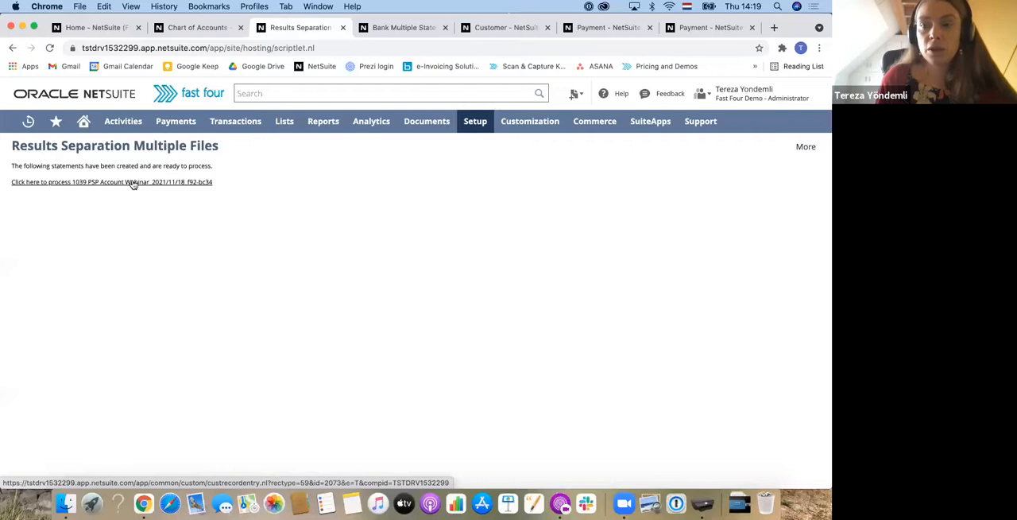
Open the new PSP statement and review its header and credit lines (end balance -8,889.44).
{"action": "left_click", "coordinate": [112, 182]}
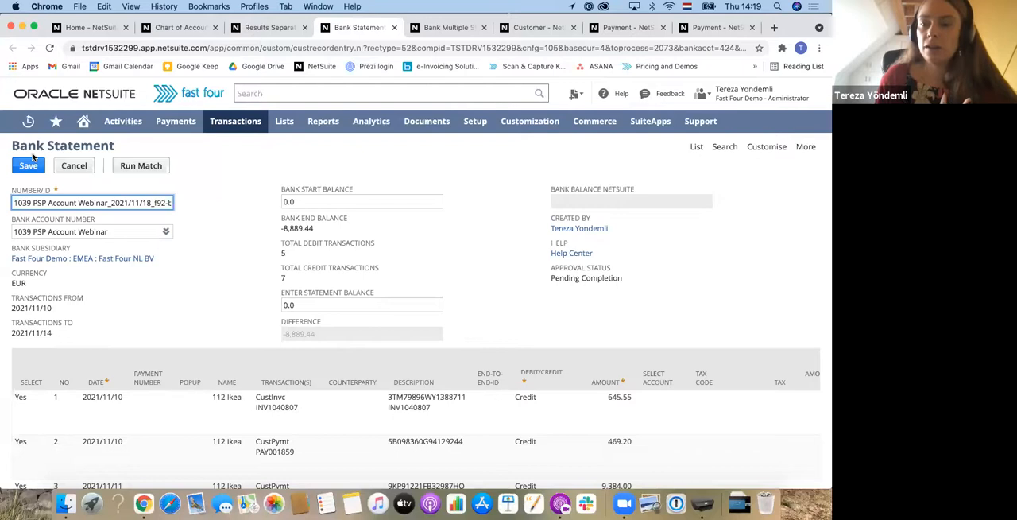
{"action": "scroll", "scroll_direction": "down", "scroll_amount": 3}
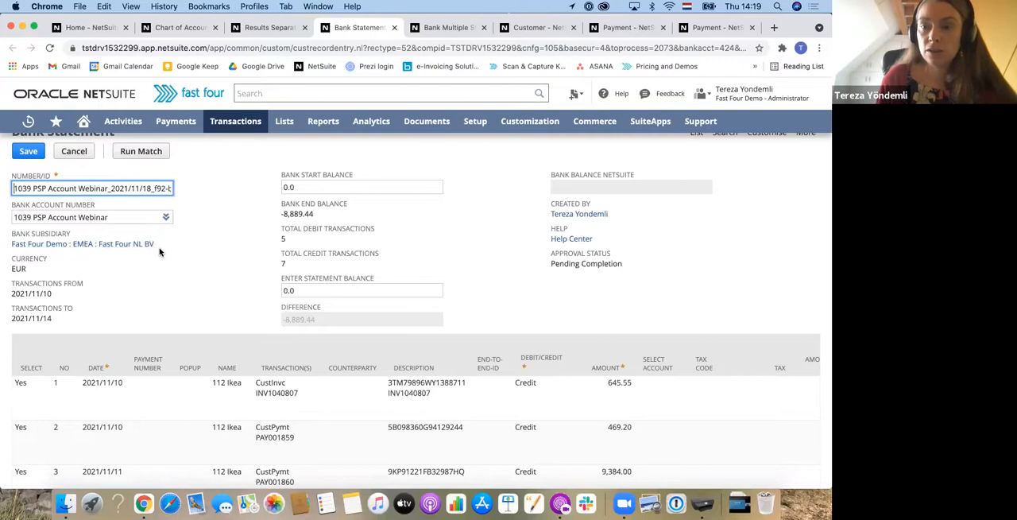
{"action": "scroll", "scroll_direction": "down", "scroll_amount": 3}
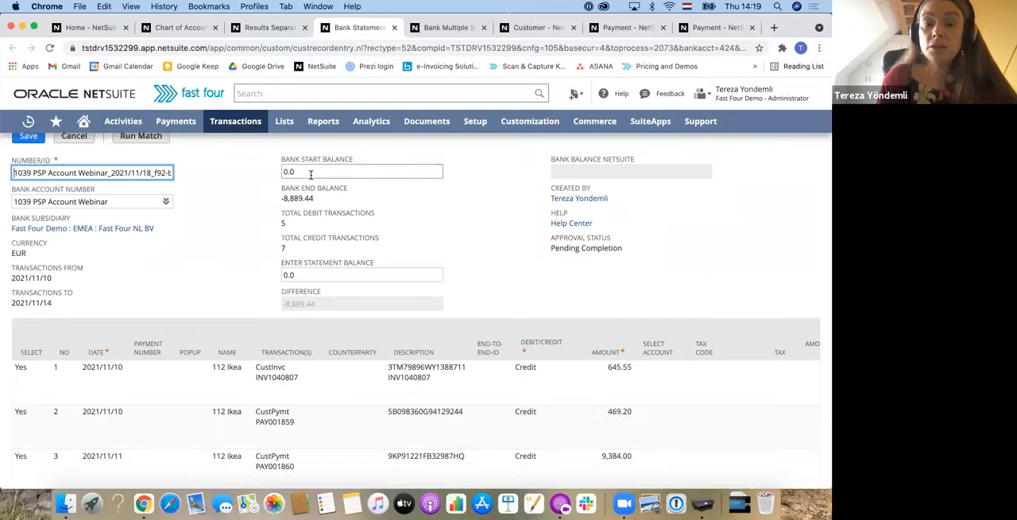
{"action": "mouse_move", "coordinate": [388, 171]}
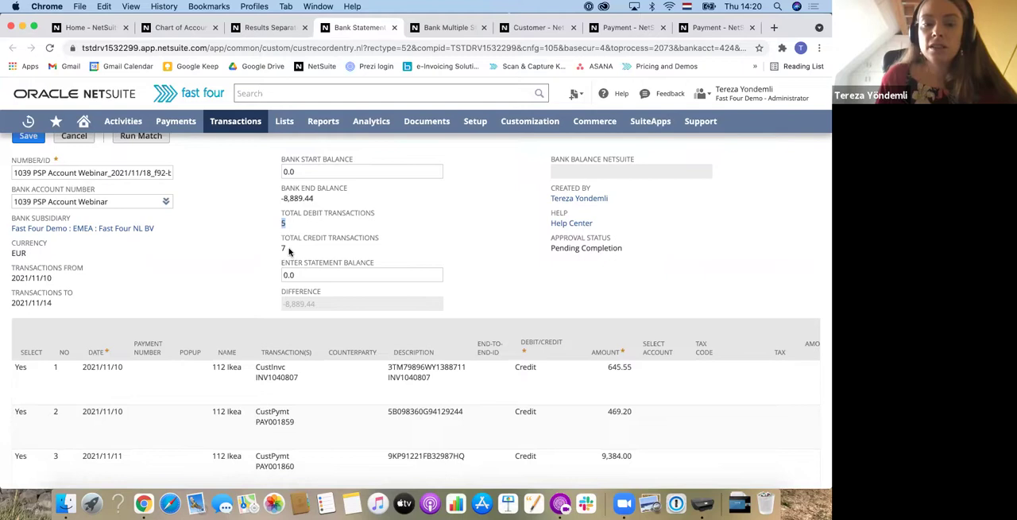
{"action": "scroll", "scroll_direction": "down", "scroll_amount": 3}
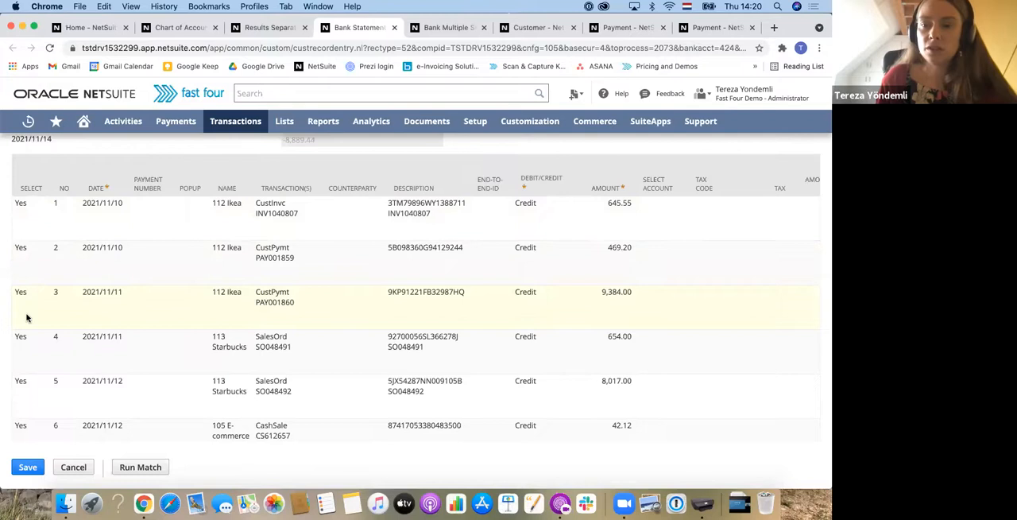
Review the PSP statement's debit lines, including handling fee, shipping fee and auto-sweep.
{"action": "scroll", "scroll_direction": "down", "scroll_amount": 3}
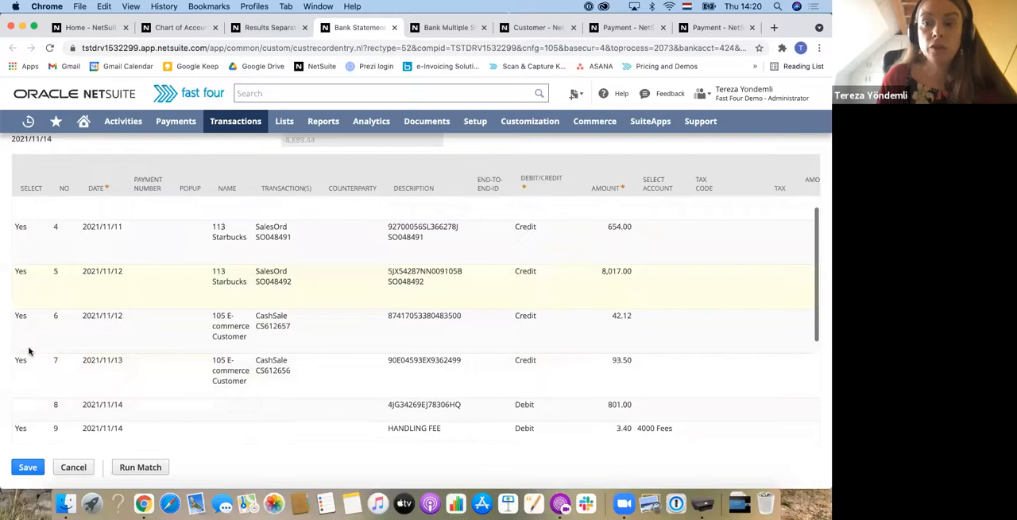
{"action": "scroll", "scroll_direction": "down", "scroll_amount": 3}
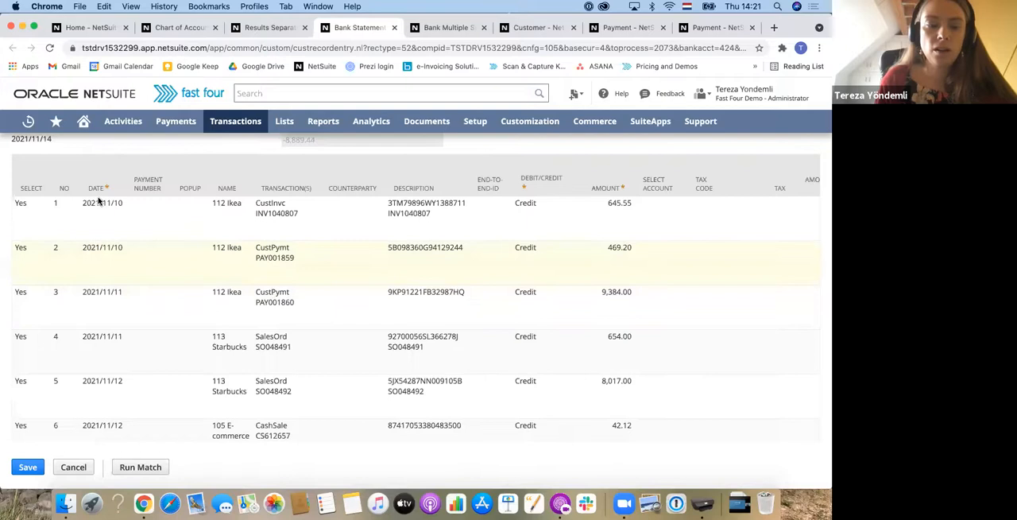
{"action": "scroll", "scroll_direction": "down", "scroll_amount": 3}
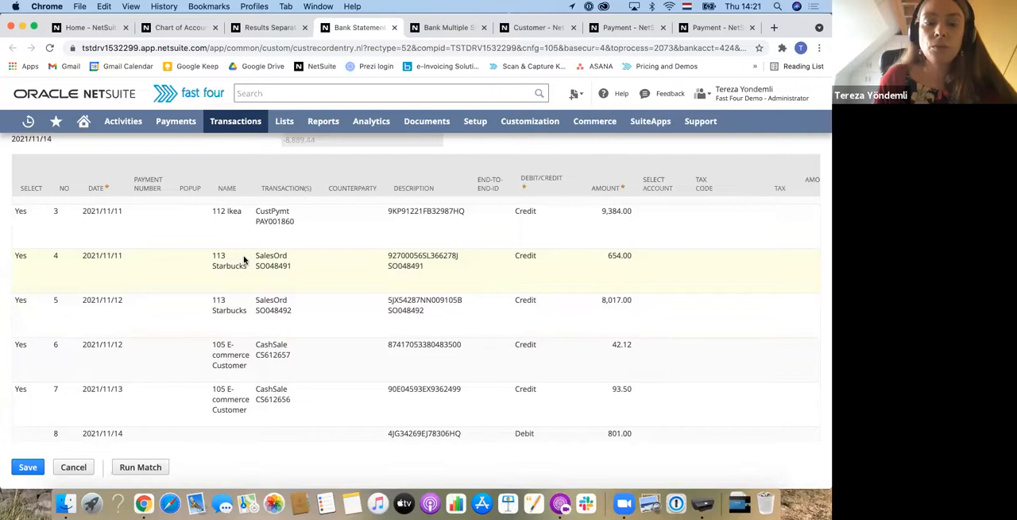
{"action": "mouse_move", "coordinate": [231, 328]}
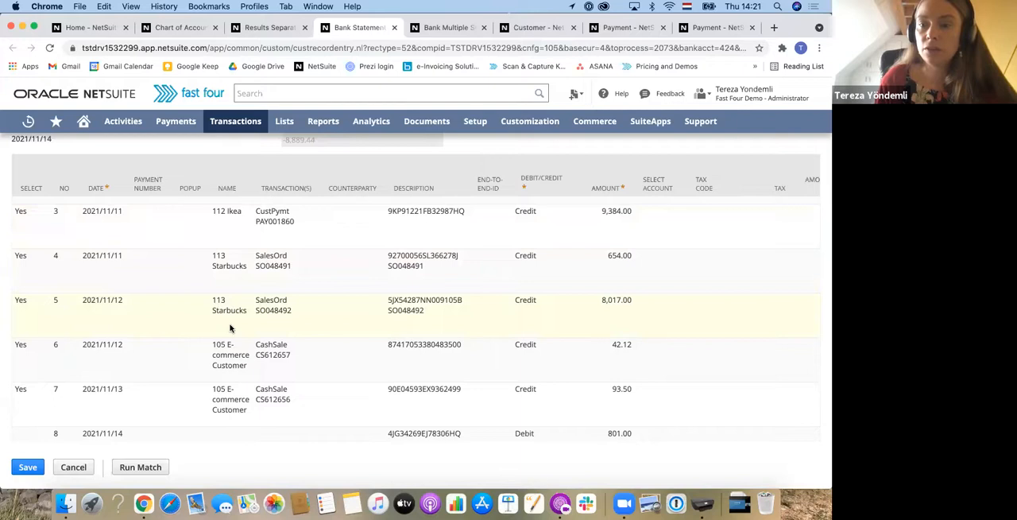
{"action": "scroll", "scroll_direction": "down", "scroll_amount": 3}
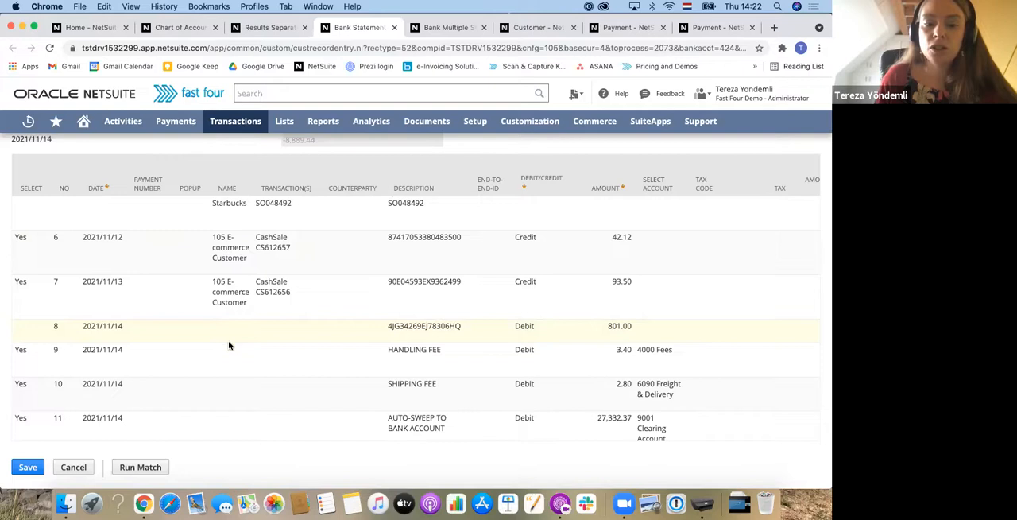
{"action": "mouse_move", "coordinate": [191, 333]}
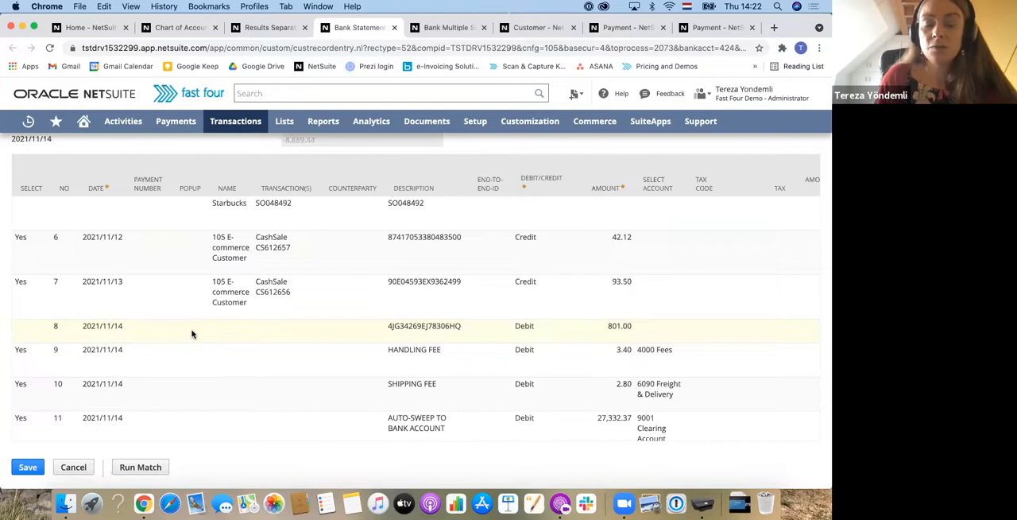
{"action": "mouse_move", "coordinate": [183, 333]}
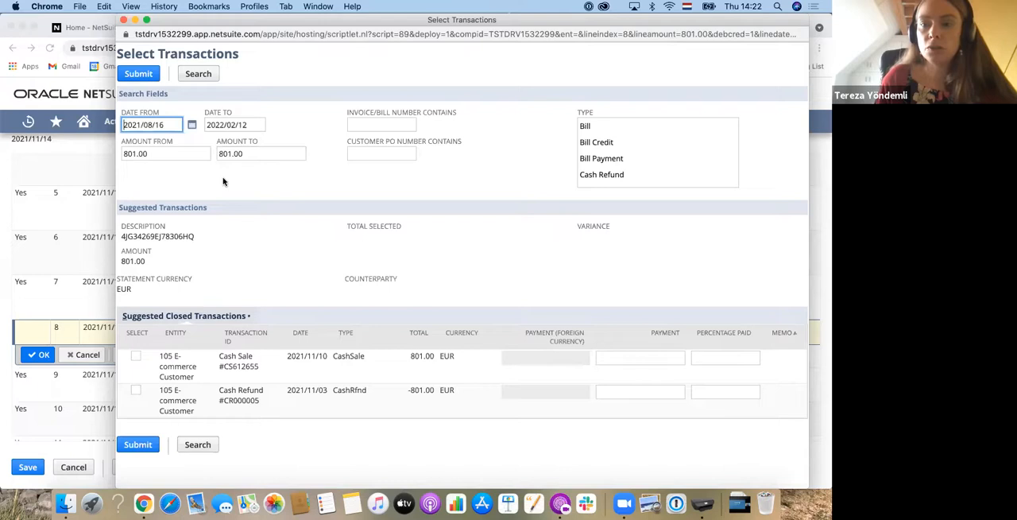
Match the 801.00 statement line to Cash Refund CR000005 and submit.
{"action": "left_click", "coordinate": [136, 389]}
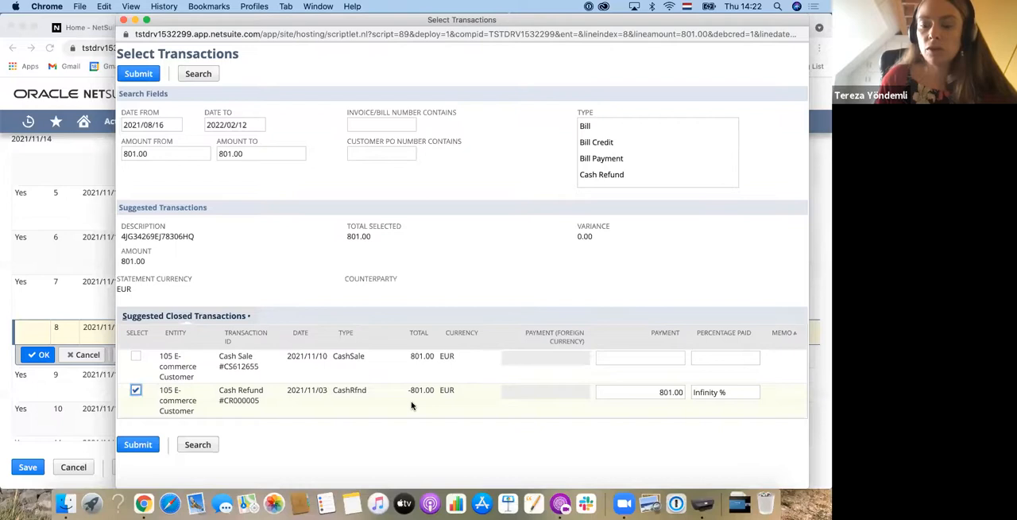
{"action": "left_click", "coordinate": [137, 444]}
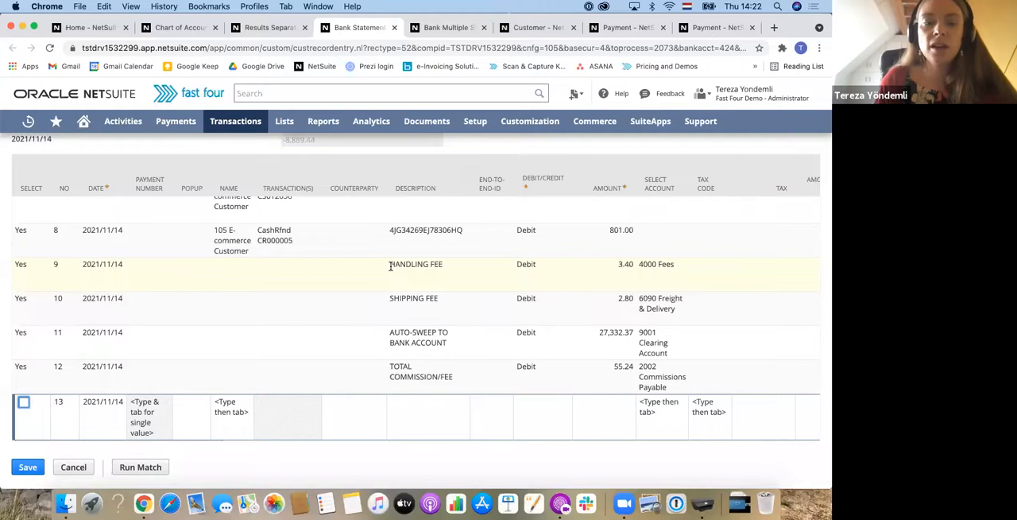
{"action": "mouse_move", "coordinate": [249, 317]}
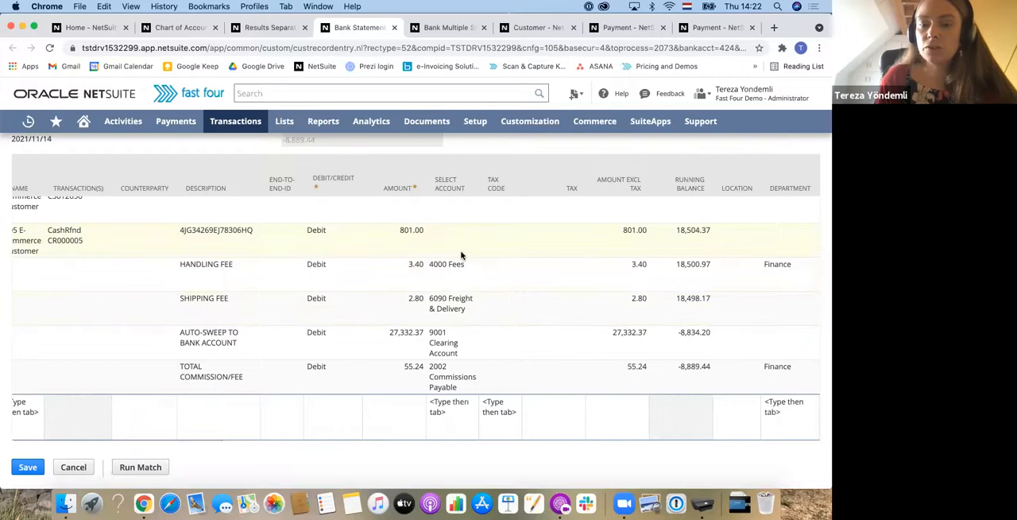
{"action": "scroll", "scroll_direction": "right", "scroll_amount": 3}
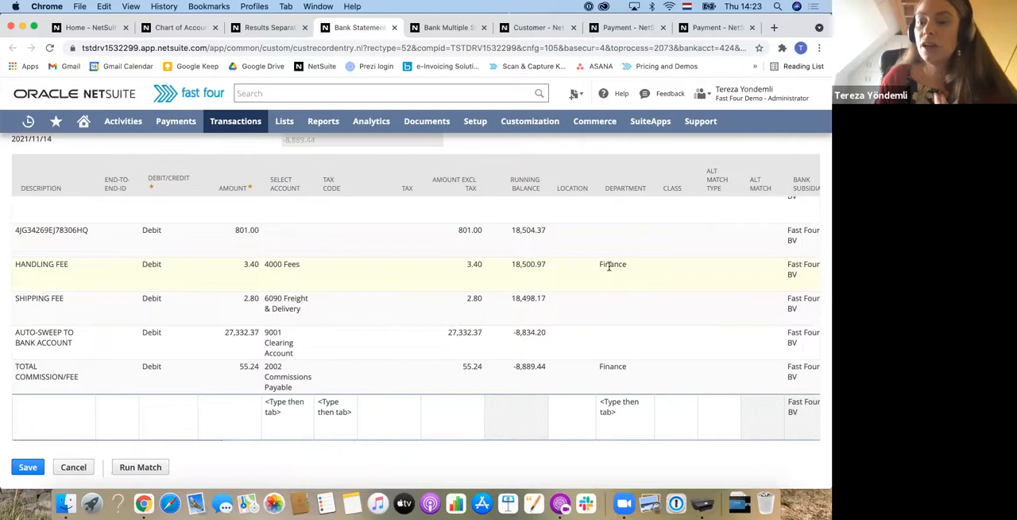
{"action": "scroll", "scroll_direction": "right", "scroll_amount": 3}
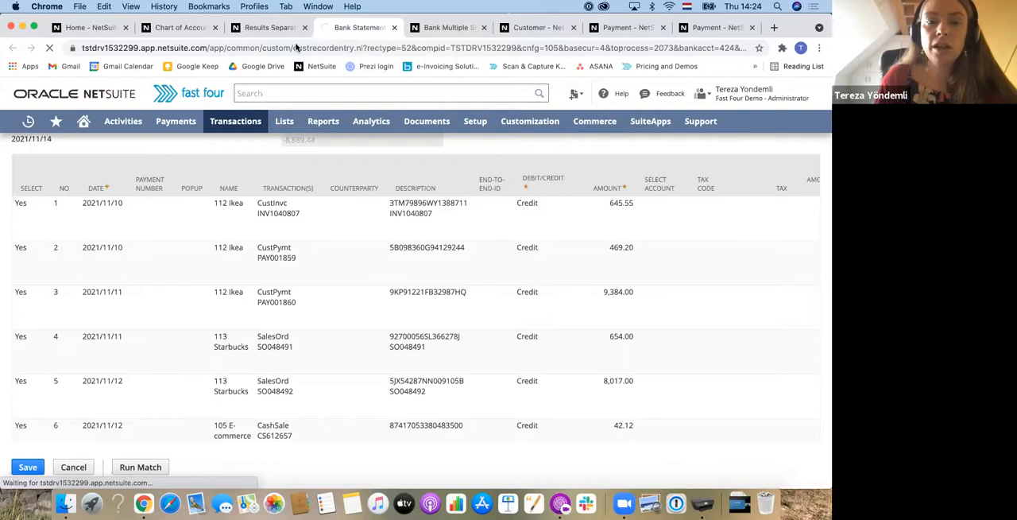
Import the Webinar PSP file into bank account 1007 ABN 759.
{"action": "left_click", "coordinate": [236, 121]}
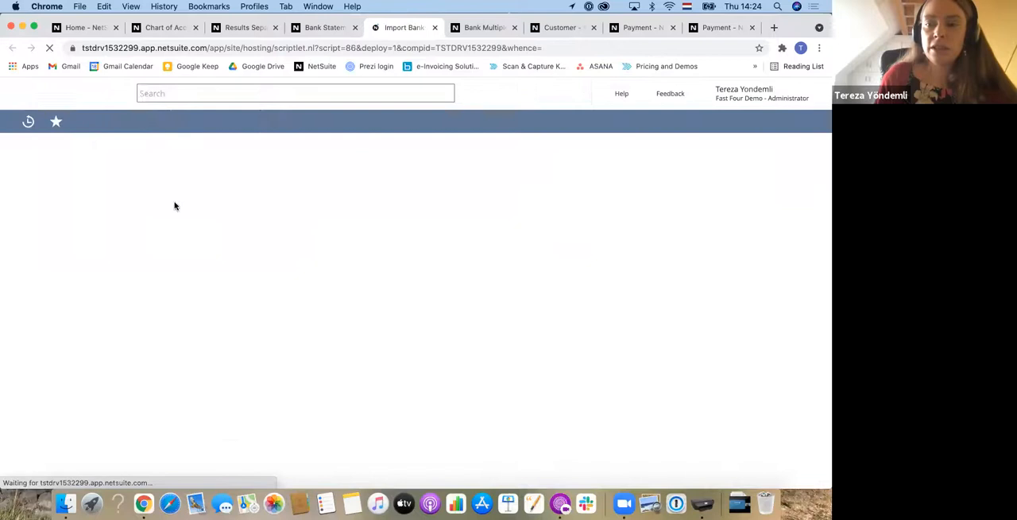
{"action": "left_click", "coordinate": [34, 269]}
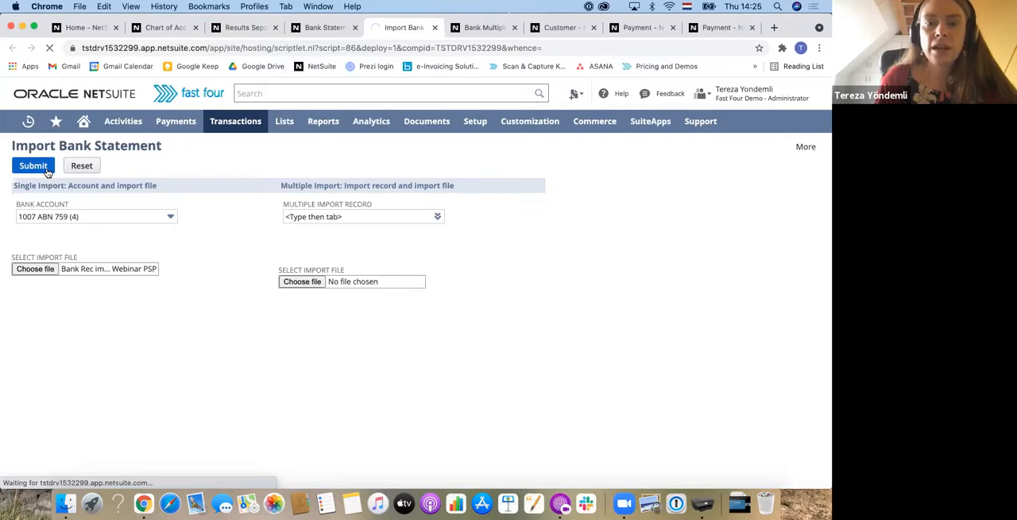
{"action": "left_click", "coordinate": [33, 165]}
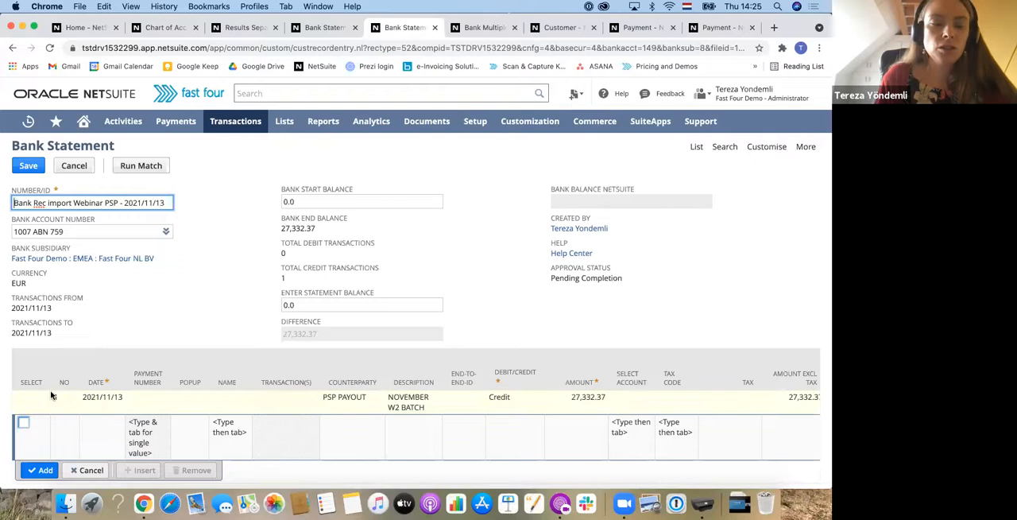
Book the 27,332.37 payout line to 9001 Clearing Account and save the statement.
{"action": "type", "text": "clearing"}
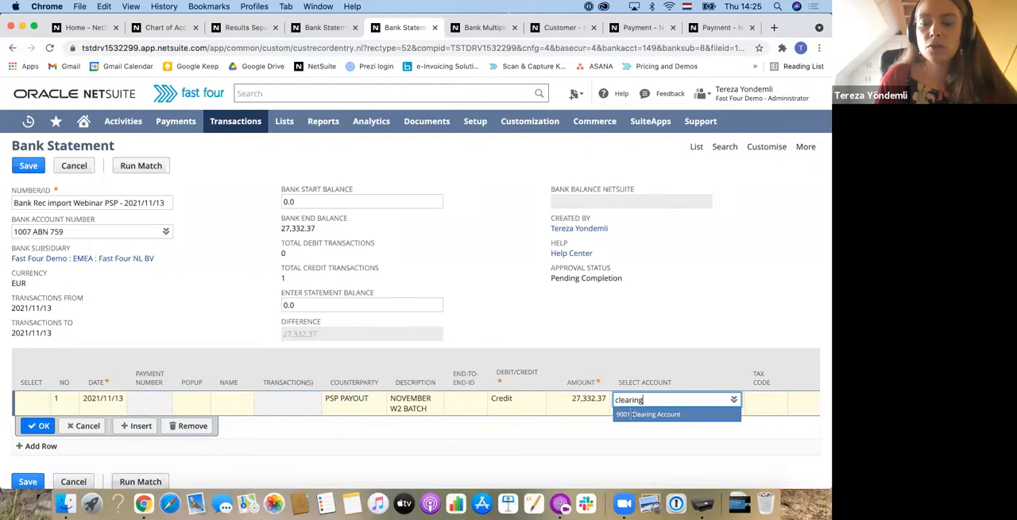
{"action": "left_click", "coordinate": [648, 415]}
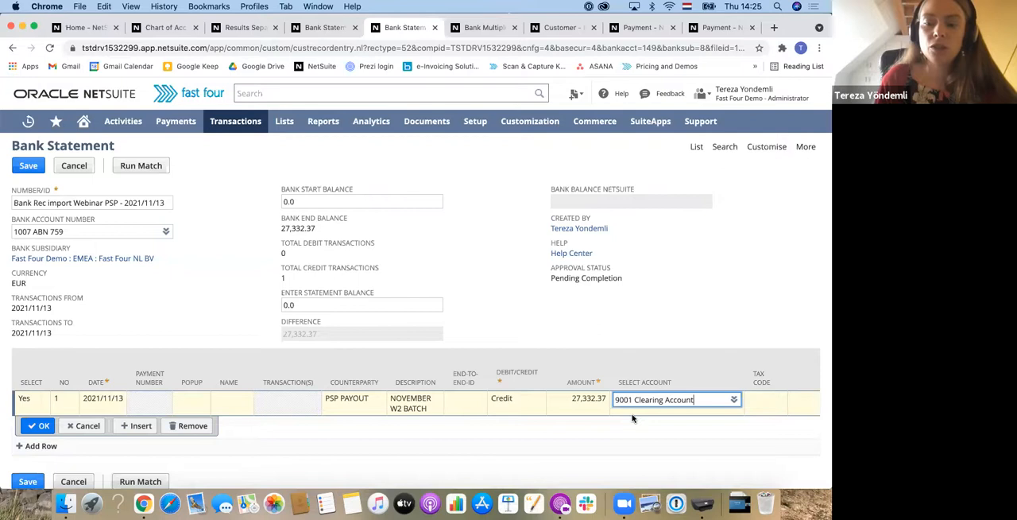
{"action": "mouse_move", "coordinate": [584, 403]}
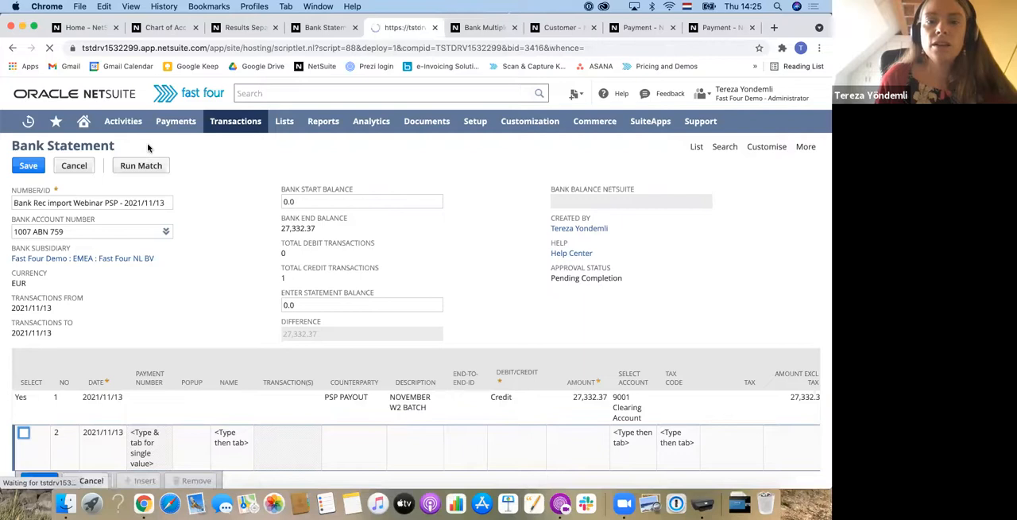
{"action": "left_click", "coordinate": [27, 165]}
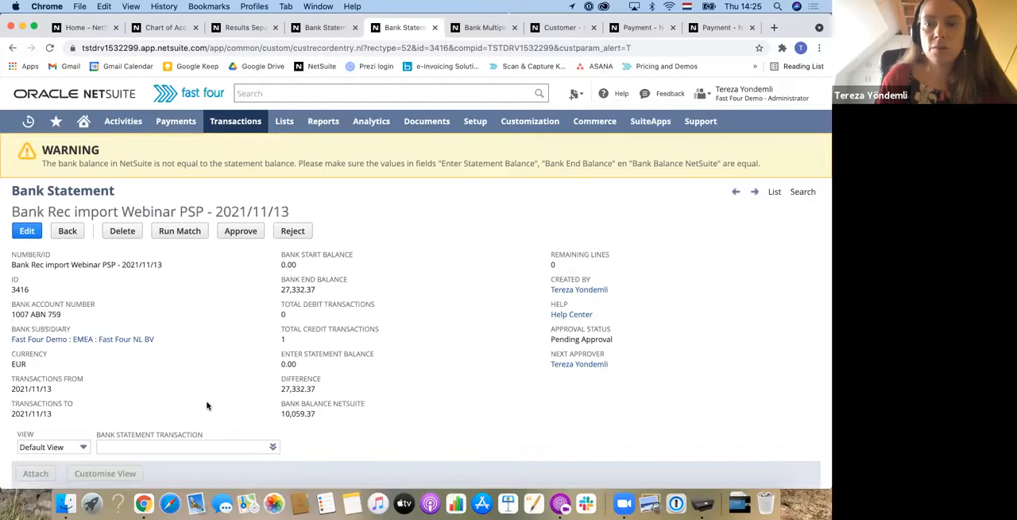
Open auto-sweep Journal-JE147131 from the earlier PSP statement to view the Clearing Account register.
{"action": "left_click", "coordinate": [431, 27]}
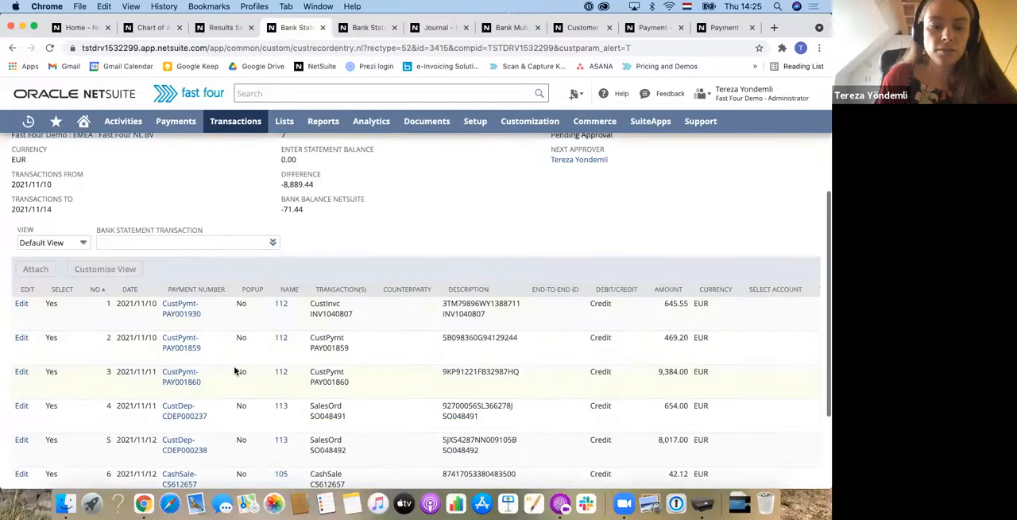
{"action": "scroll", "scroll_direction": "down", "scroll_amount": 3}
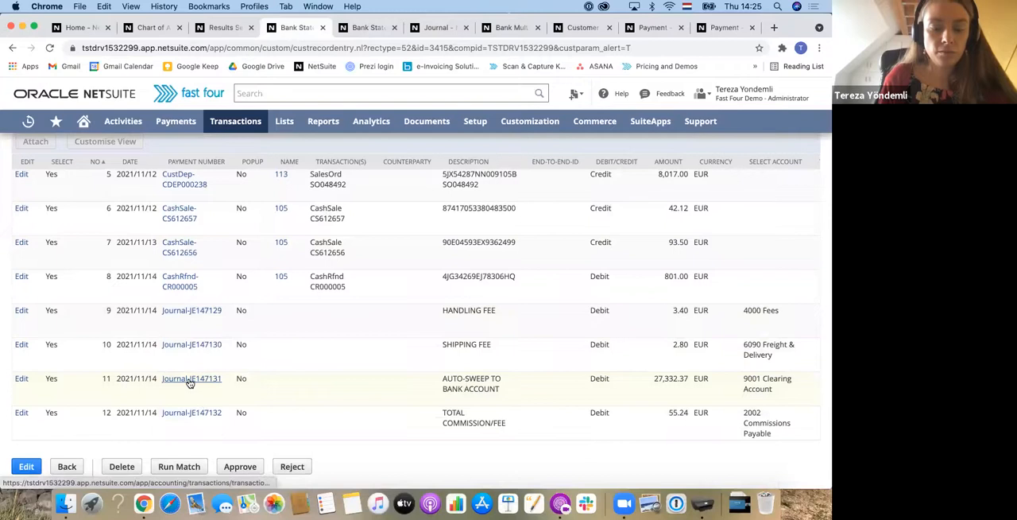
{"action": "left_click", "coordinate": [190, 378]}
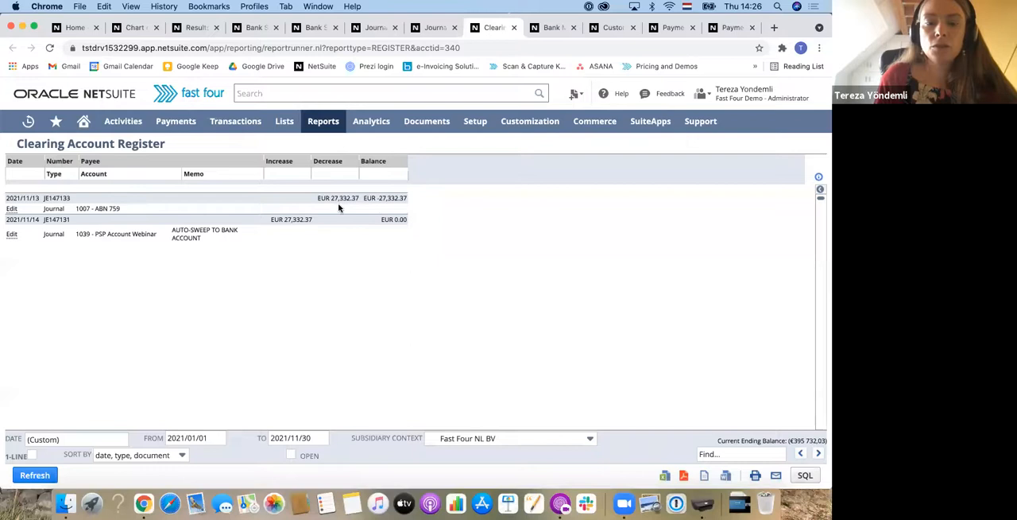
{"action": "mouse_move", "coordinate": [330, 259]}
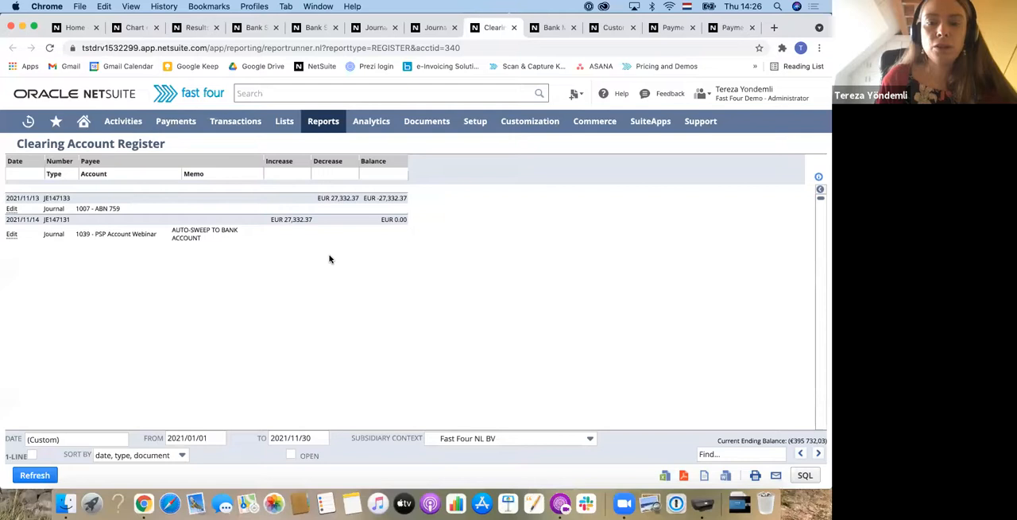
{"action": "mouse_move", "coordinate": [357, 212]}
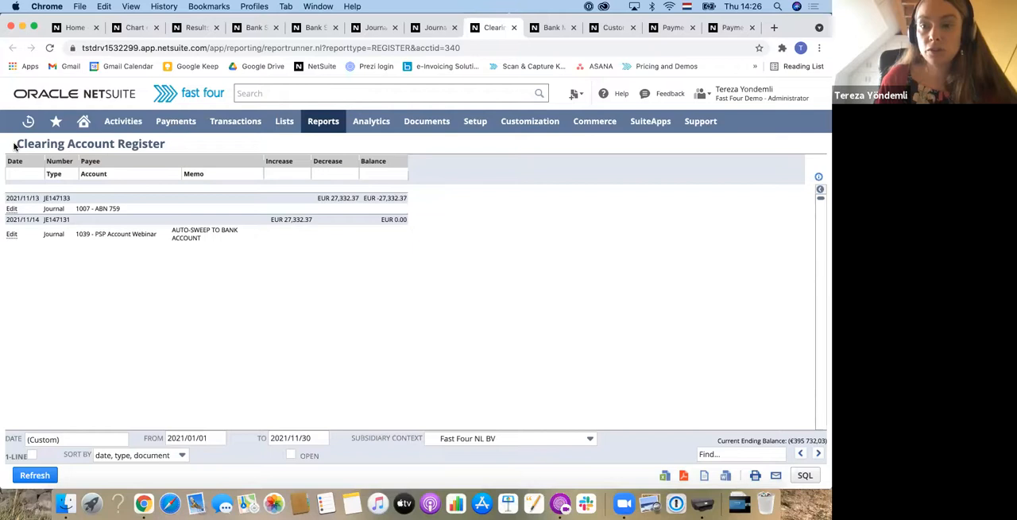
Go to Setup to reach Bank Statement File Processing options.
{"action": "left_click", "coordinate": [474, 121]}
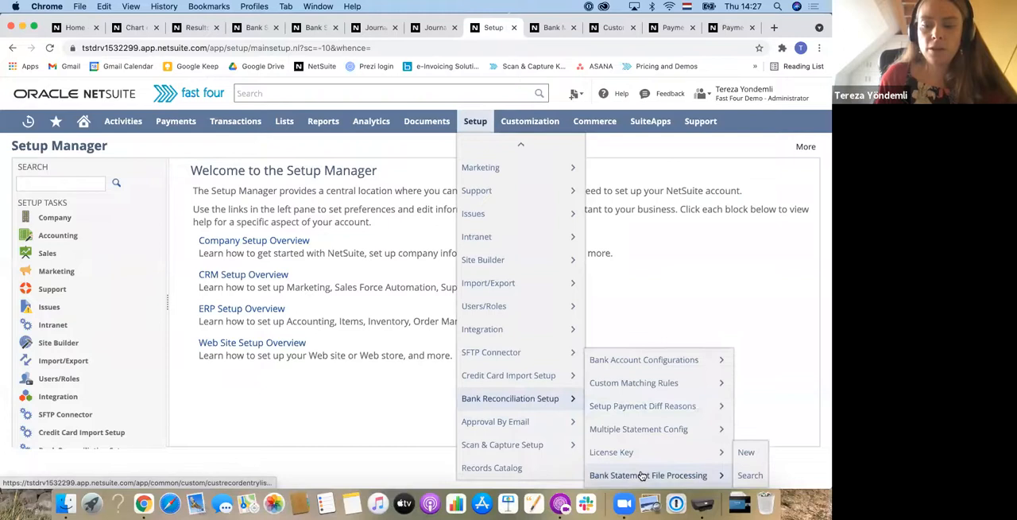
Review the Adyen file processing record (folders 239 and 670), then return Home.
{"action": "left_click", "coordinate": [649, 476]}
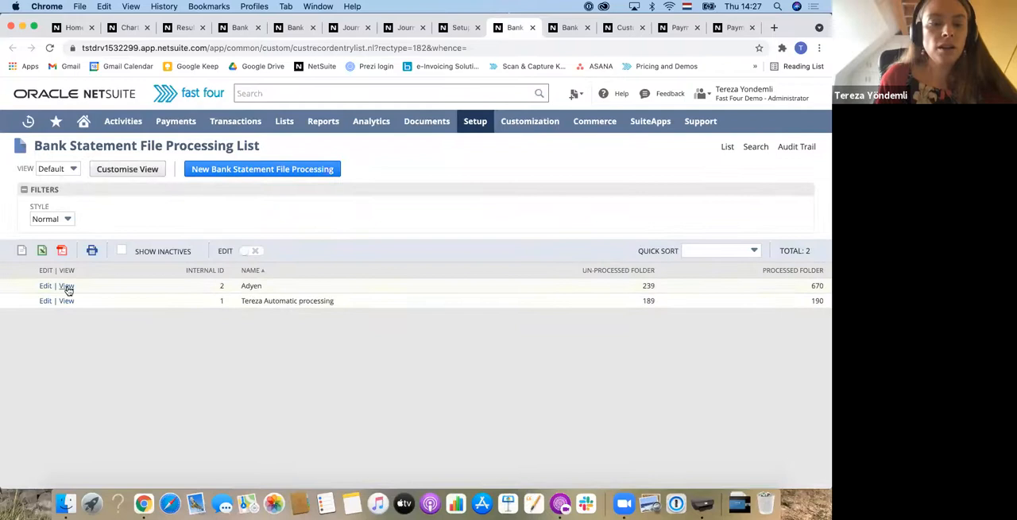
{"action": "left_click", "coordinate": [67, 286]}
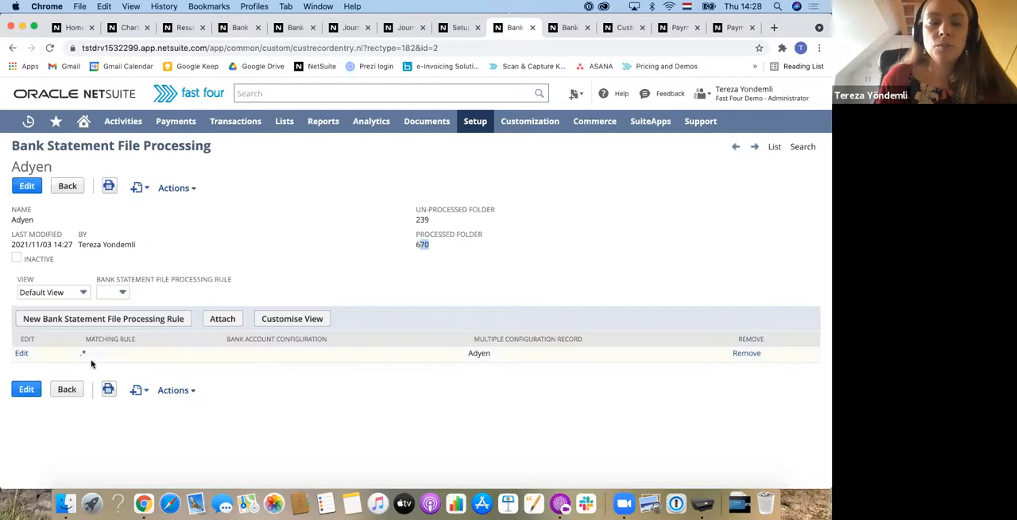
{"action": "mouse_move", "coordinate": [597, 406]}
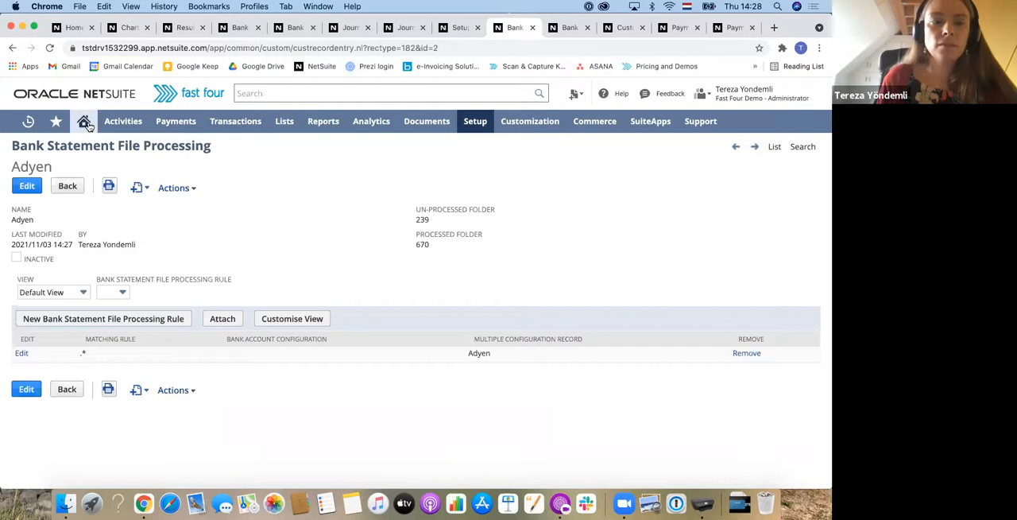
{"action": "left_click", "coordinate": [83, 121]}
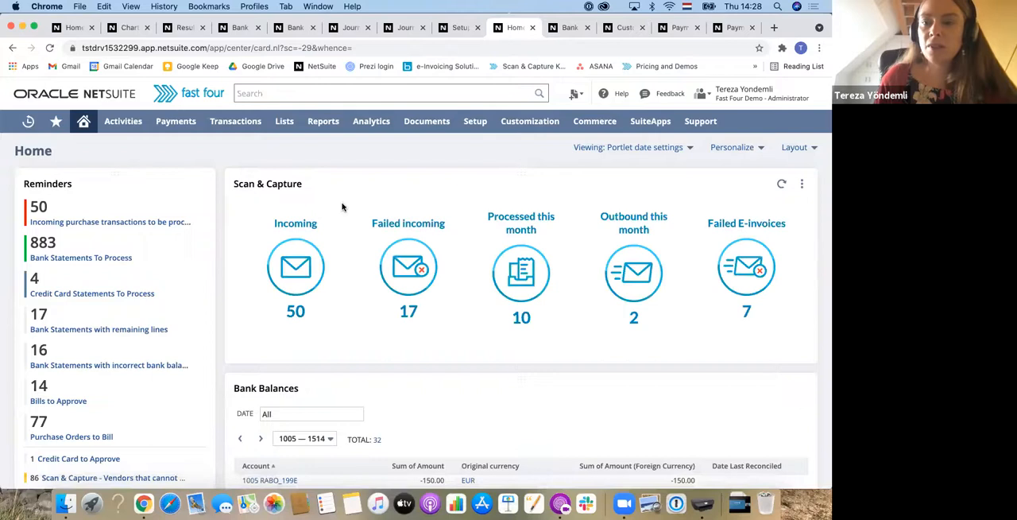